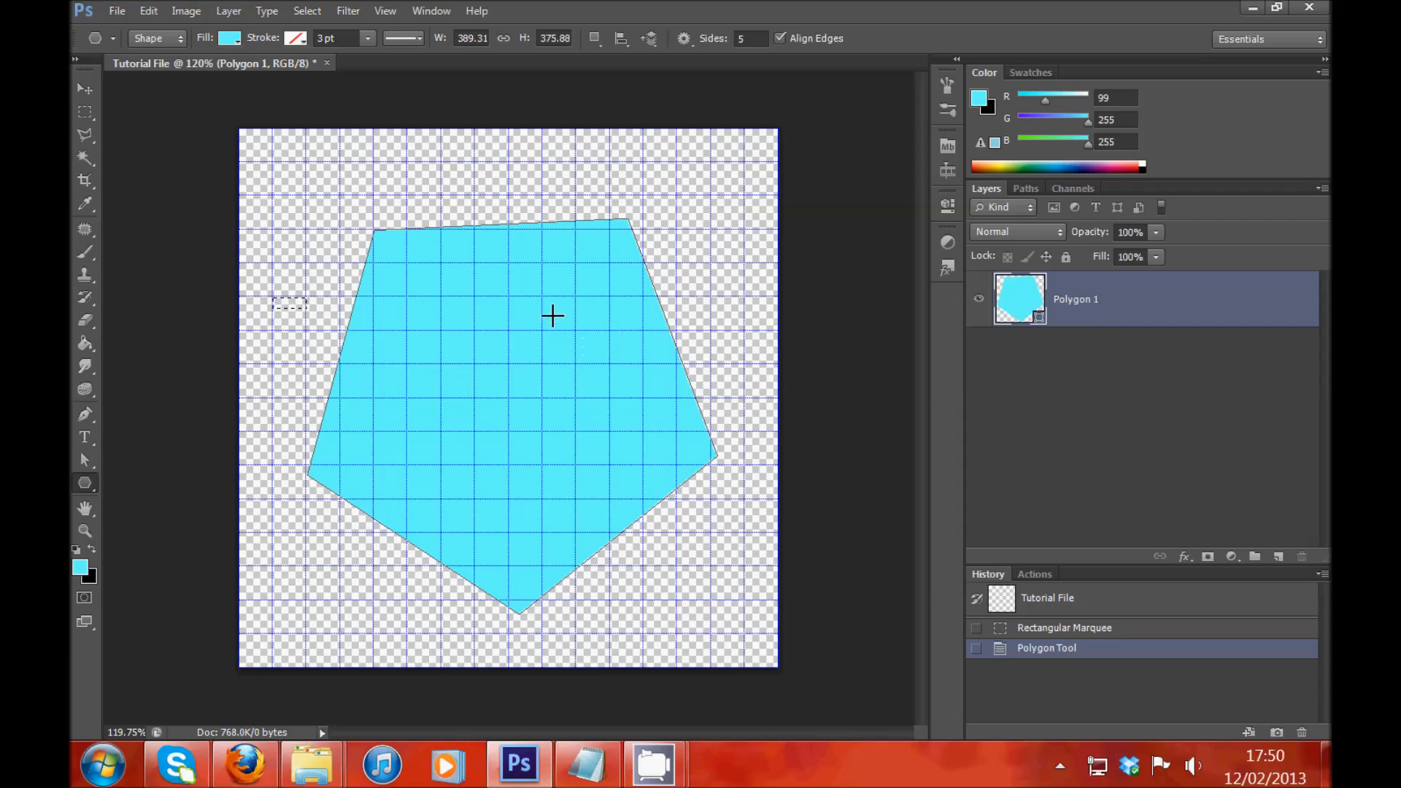
mouse_move(586, 224)
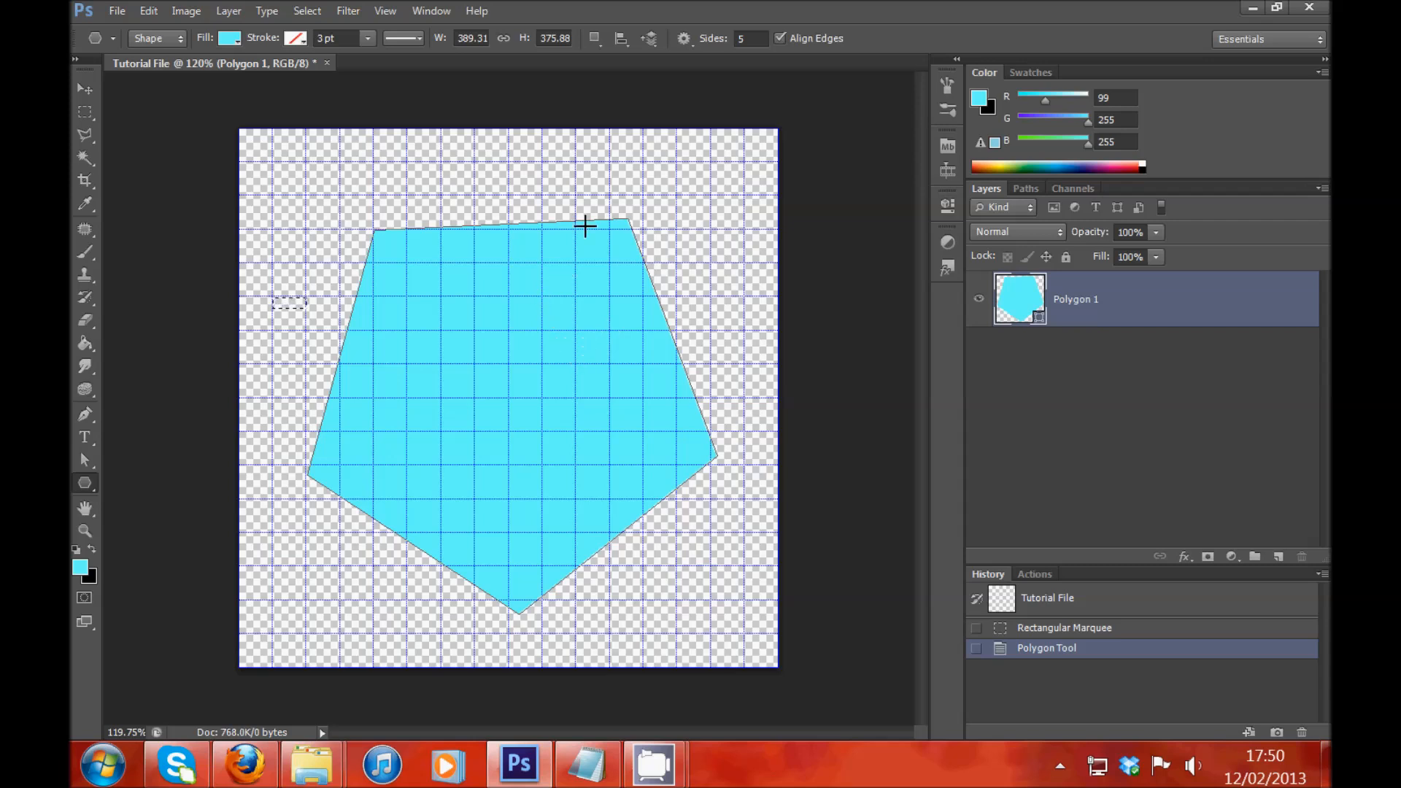
mouse_move(724, 300)
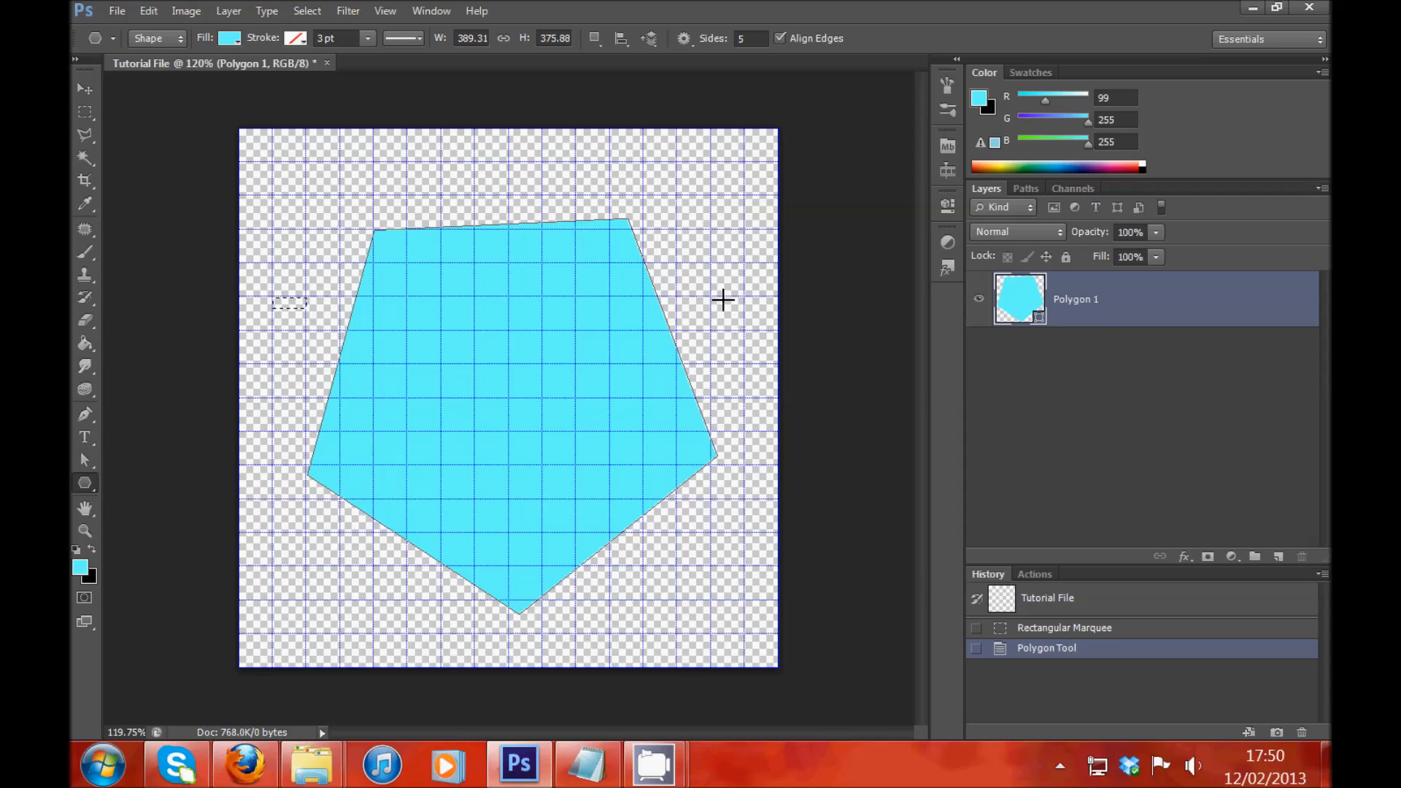
mouse_move(832, 326)
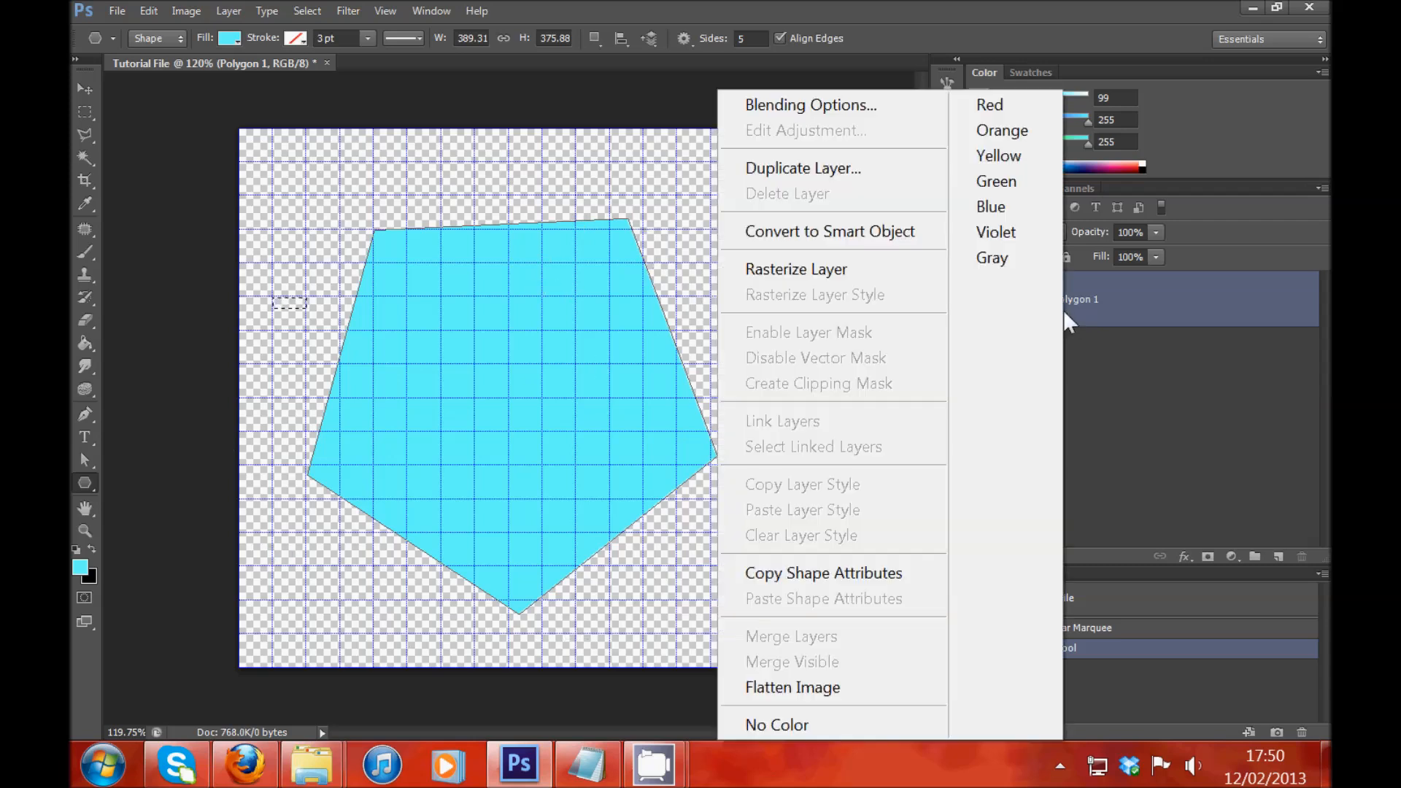
mouse_move(787, 120)
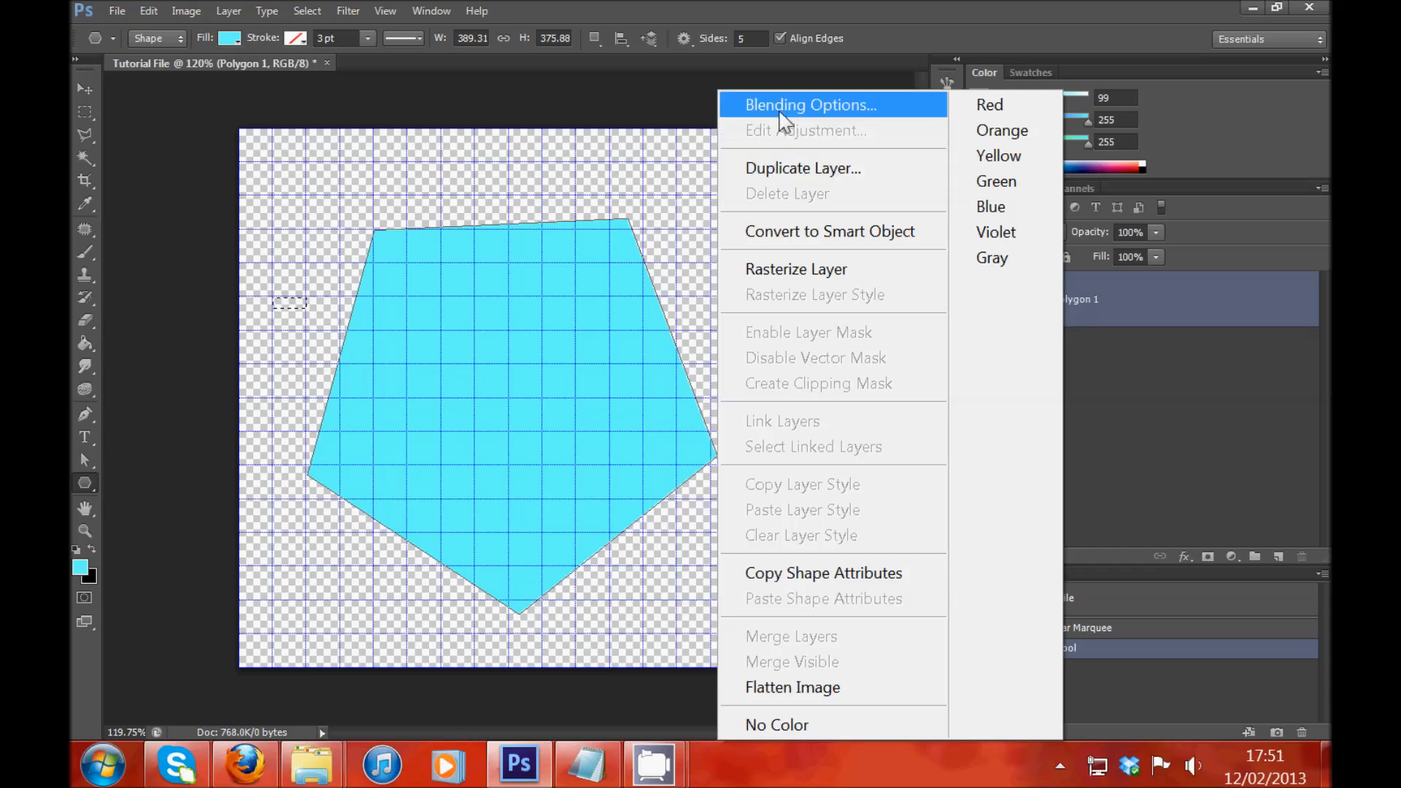
Step: Open Blending Options for Polygon 1 and enable Inner Shadow on the pentagon
left_click(809, 104)
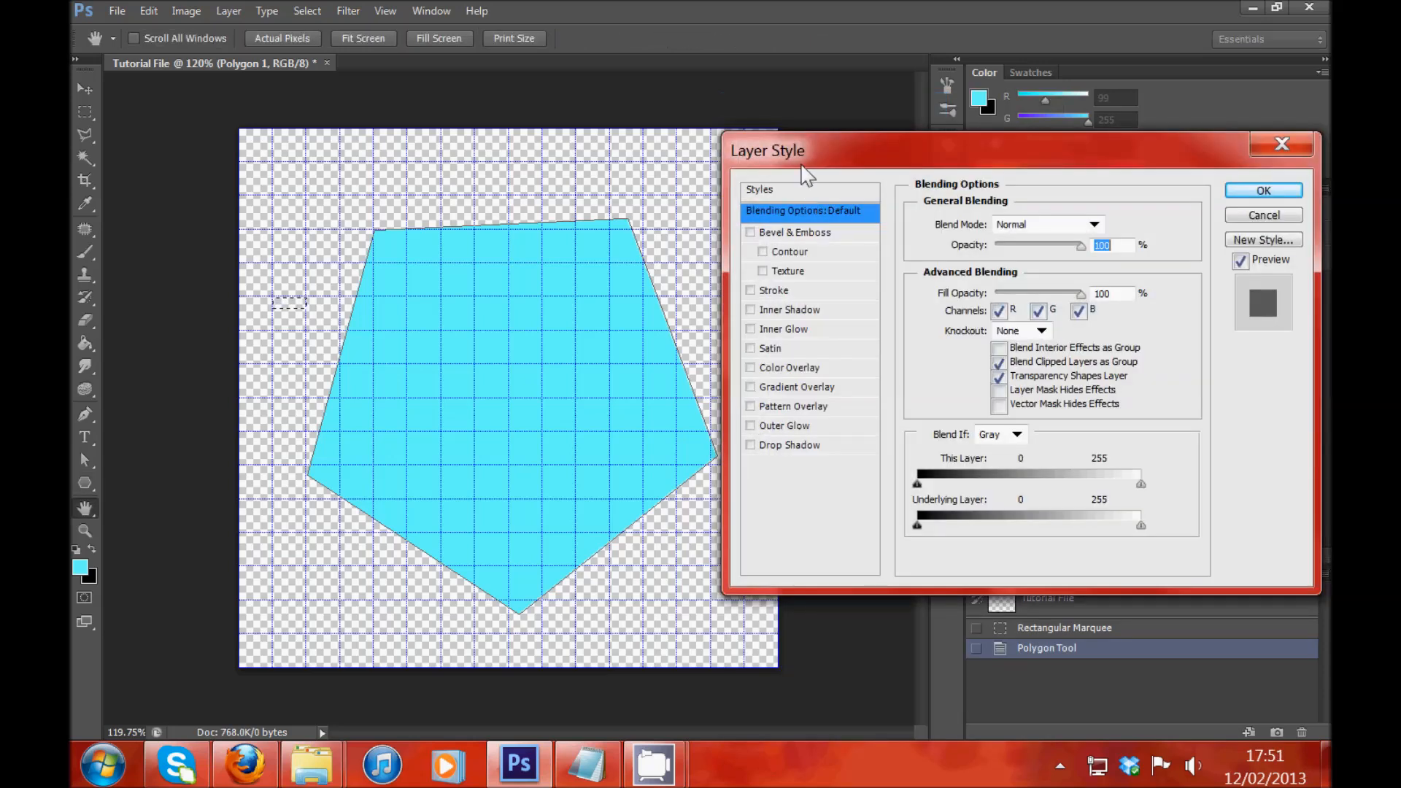
left_click_drag(767, 151, 578, 135)
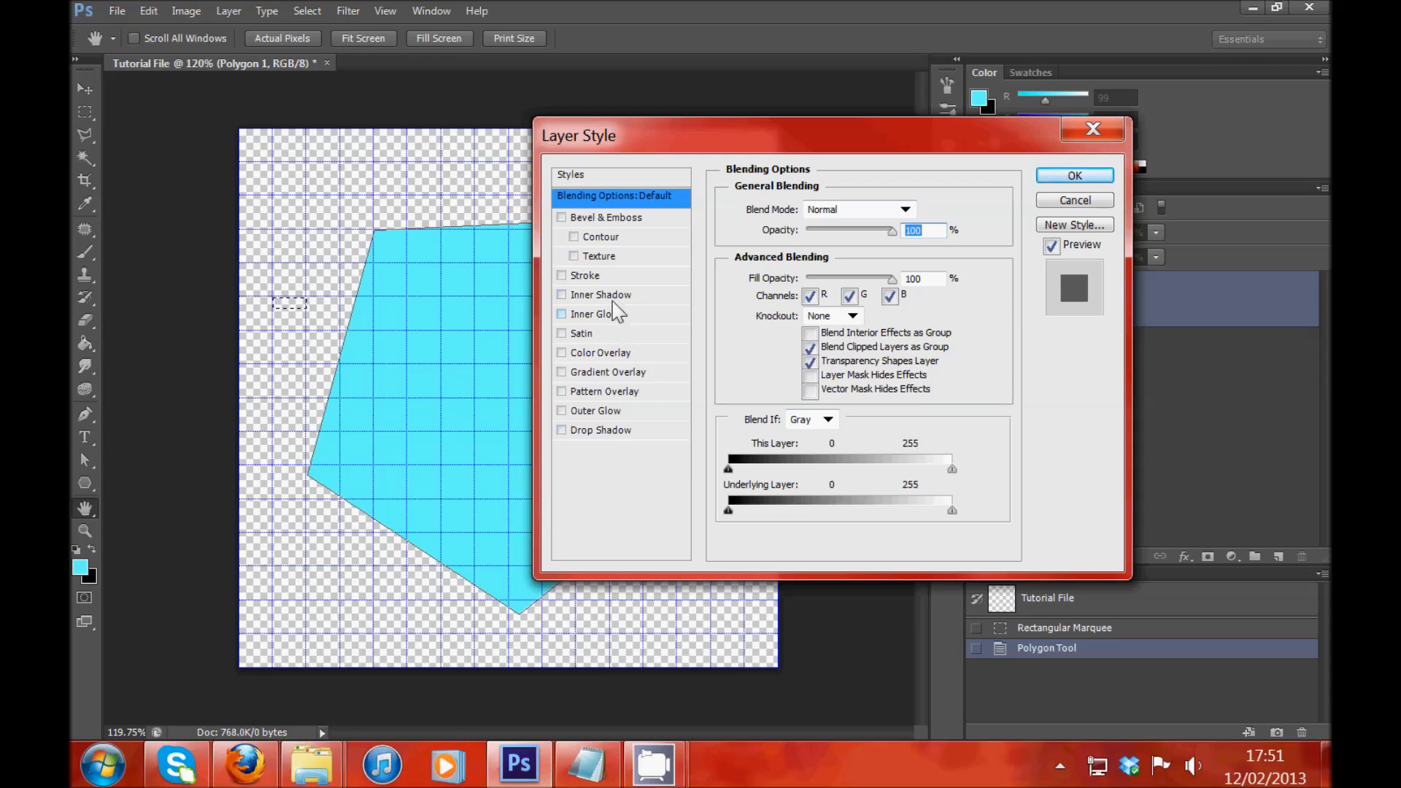
left_click(562, 295)
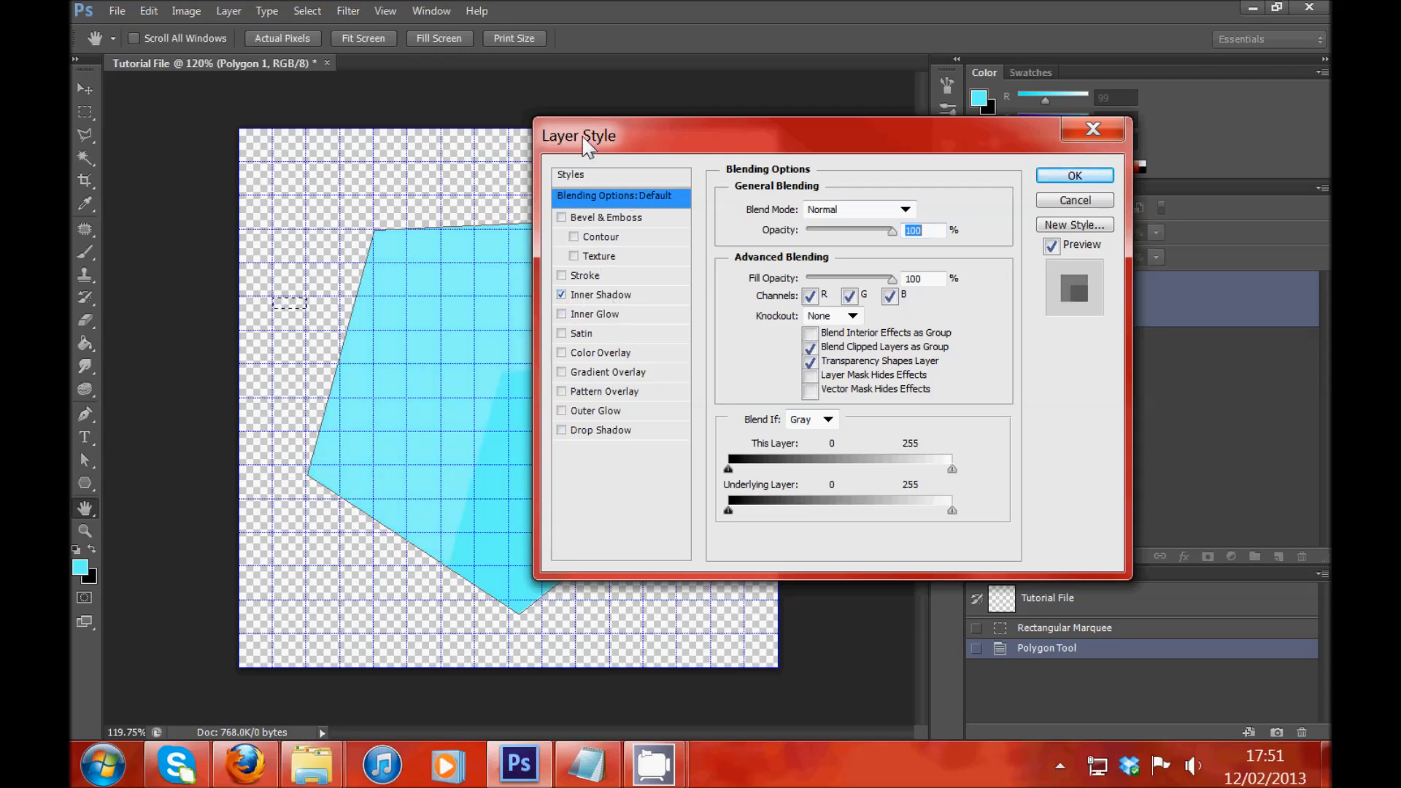
left_click_drag(578, 135, 686, 133)
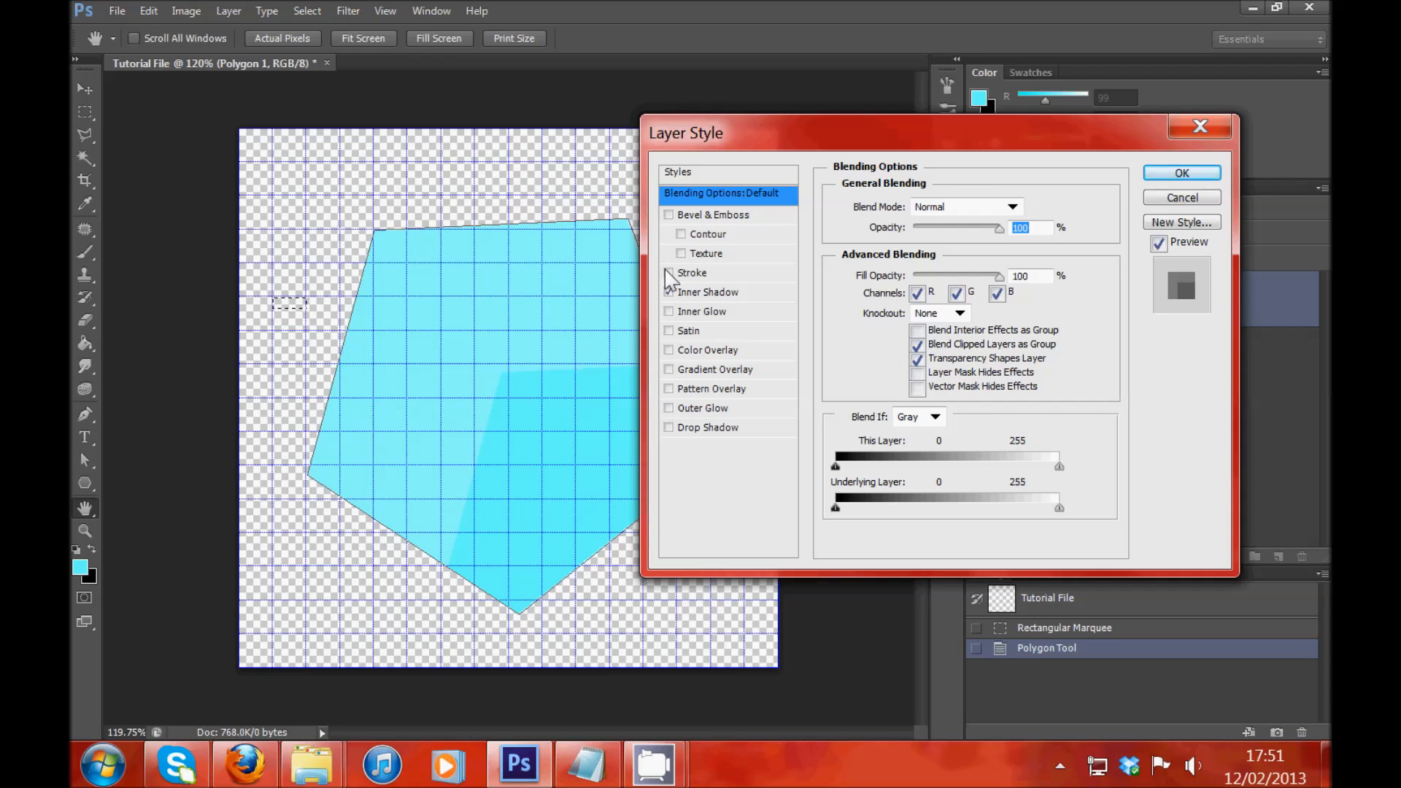
Step: Try Normal, Darken, Multiply and Screen inner shadow blends, then choose Overlay
left_click(709, 291)
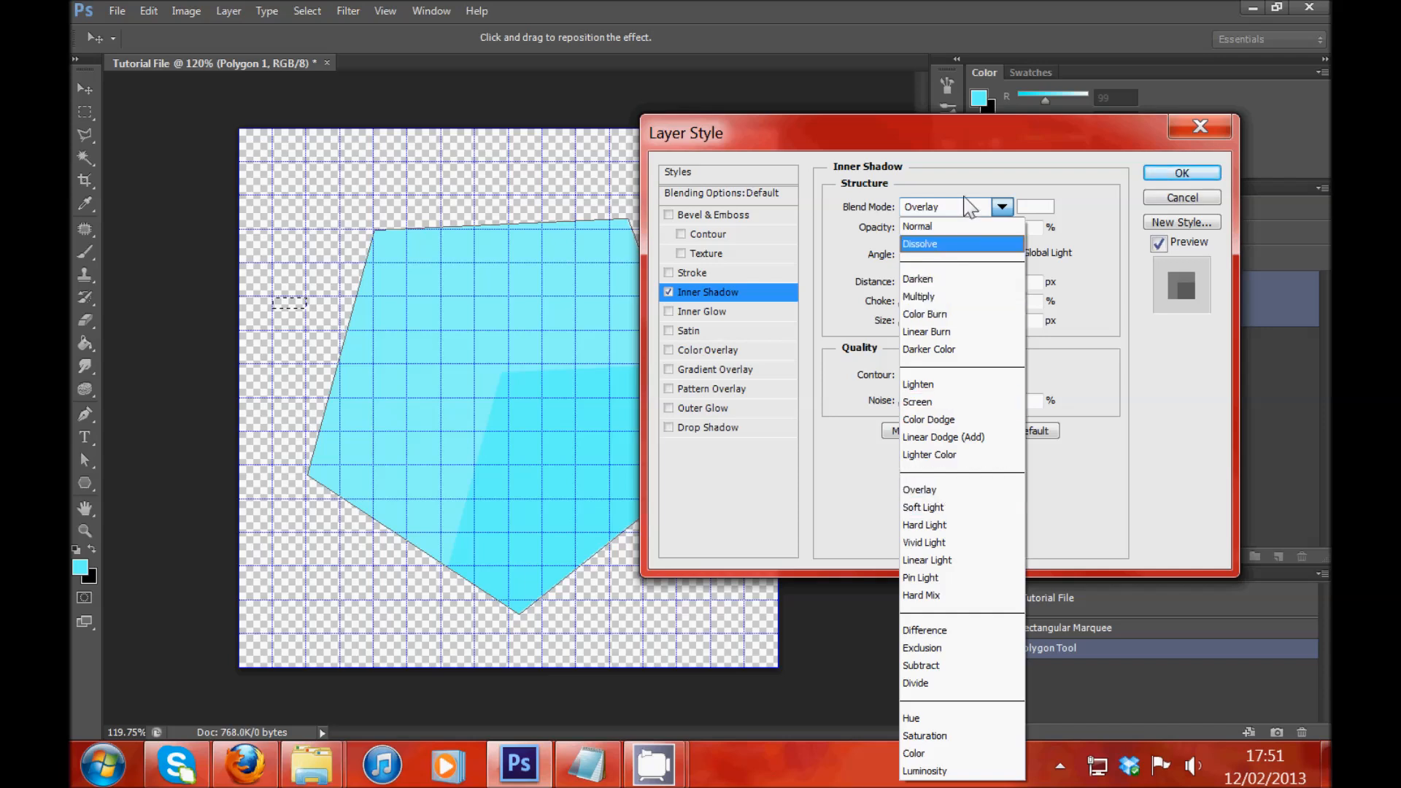
left_click(919, 206)
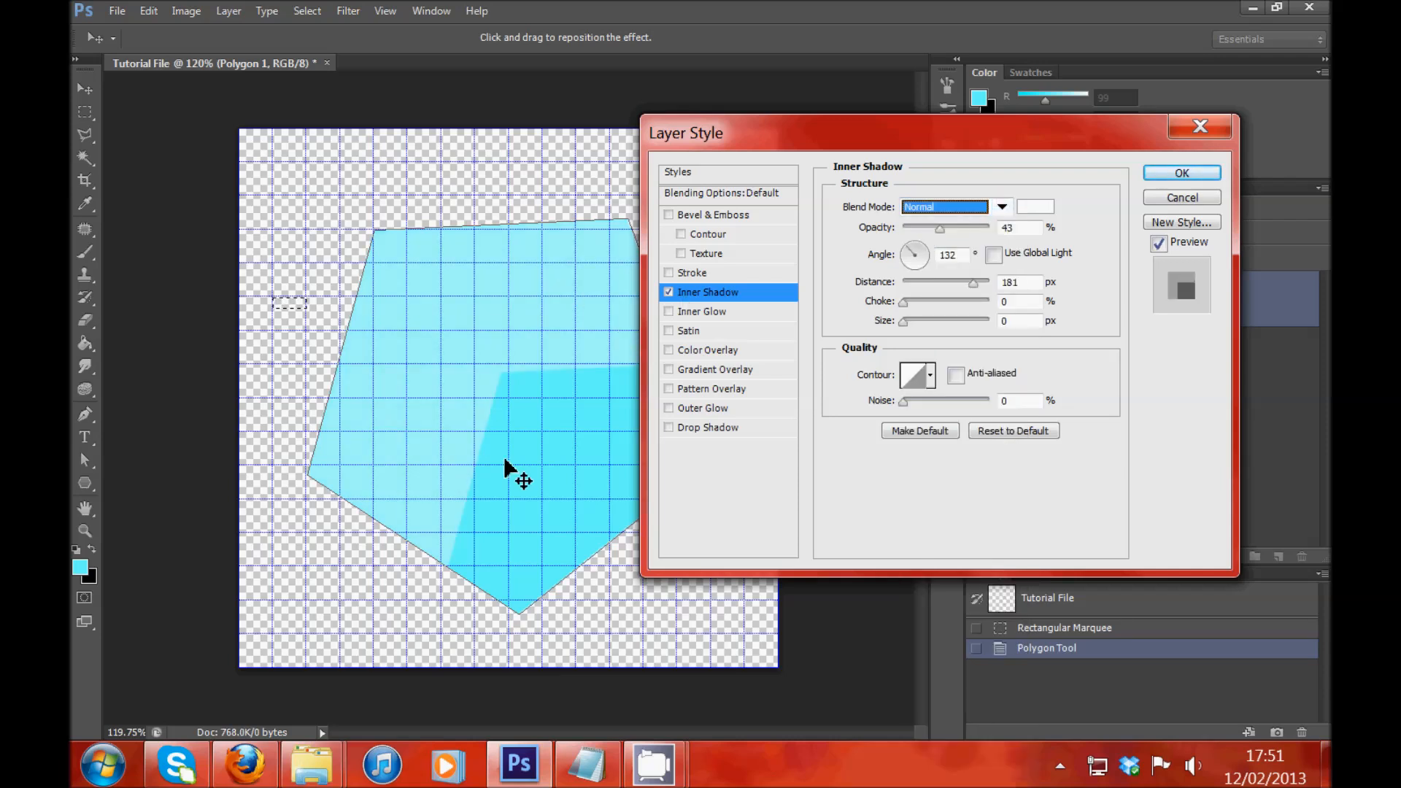
mouse_move(438, 355)
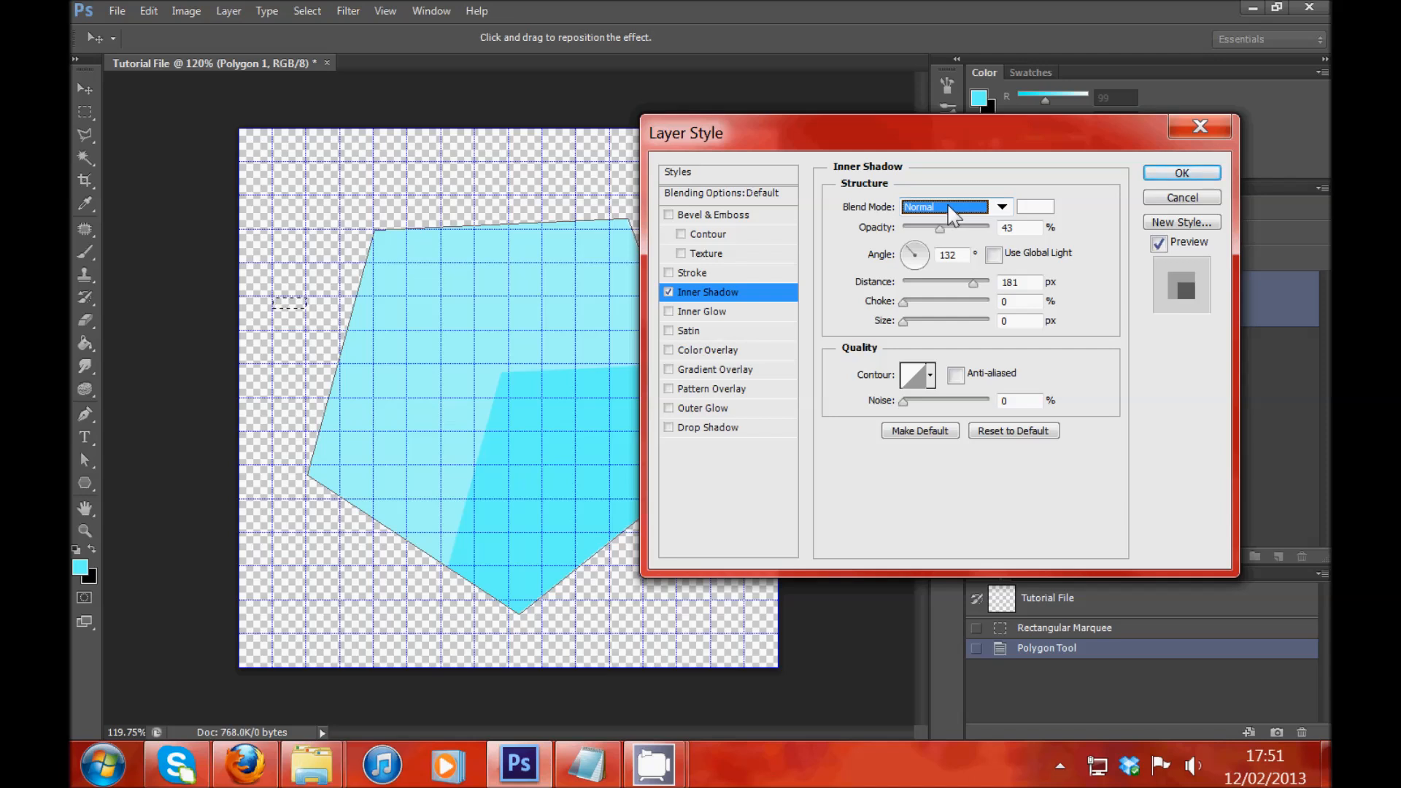
left_click(944, 206)
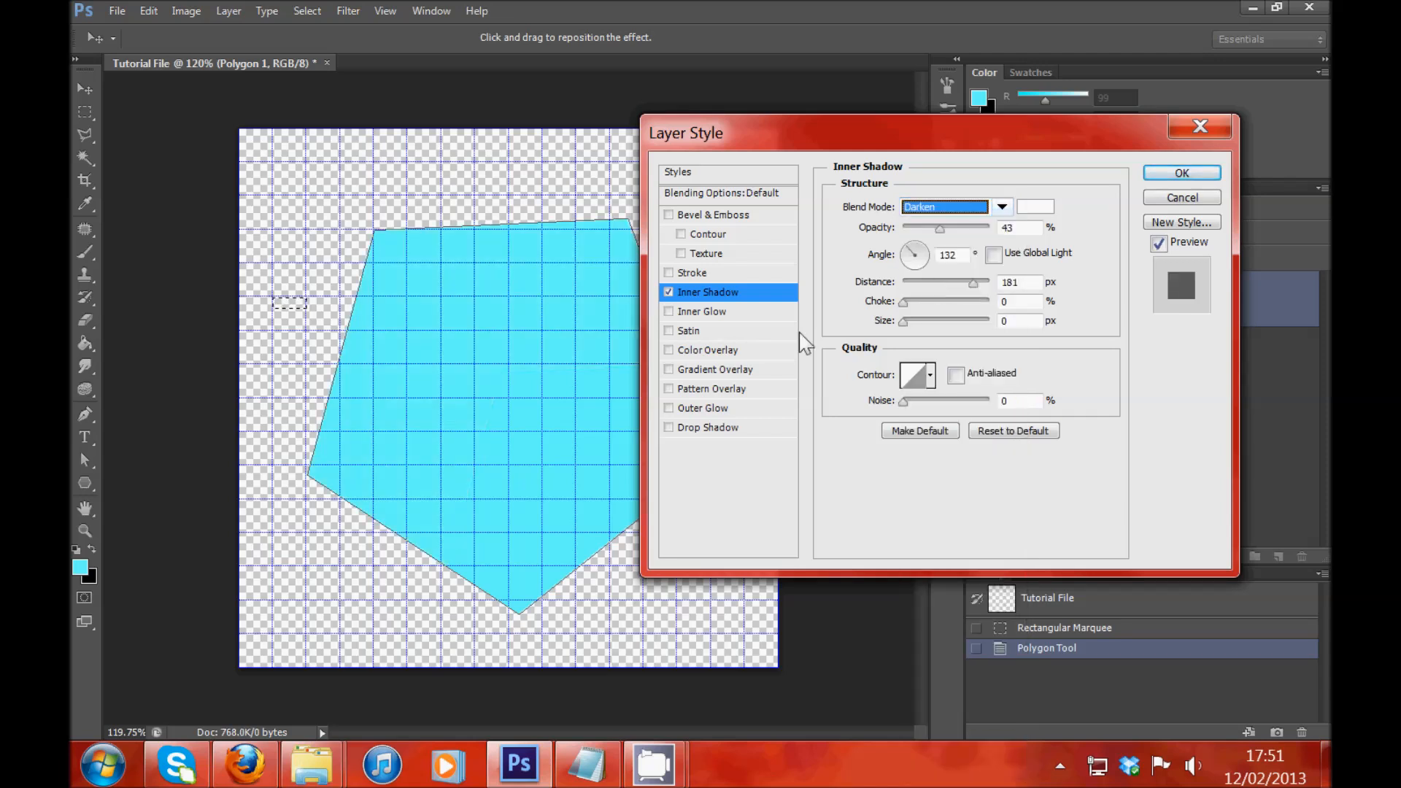
left_click(1001, 206)
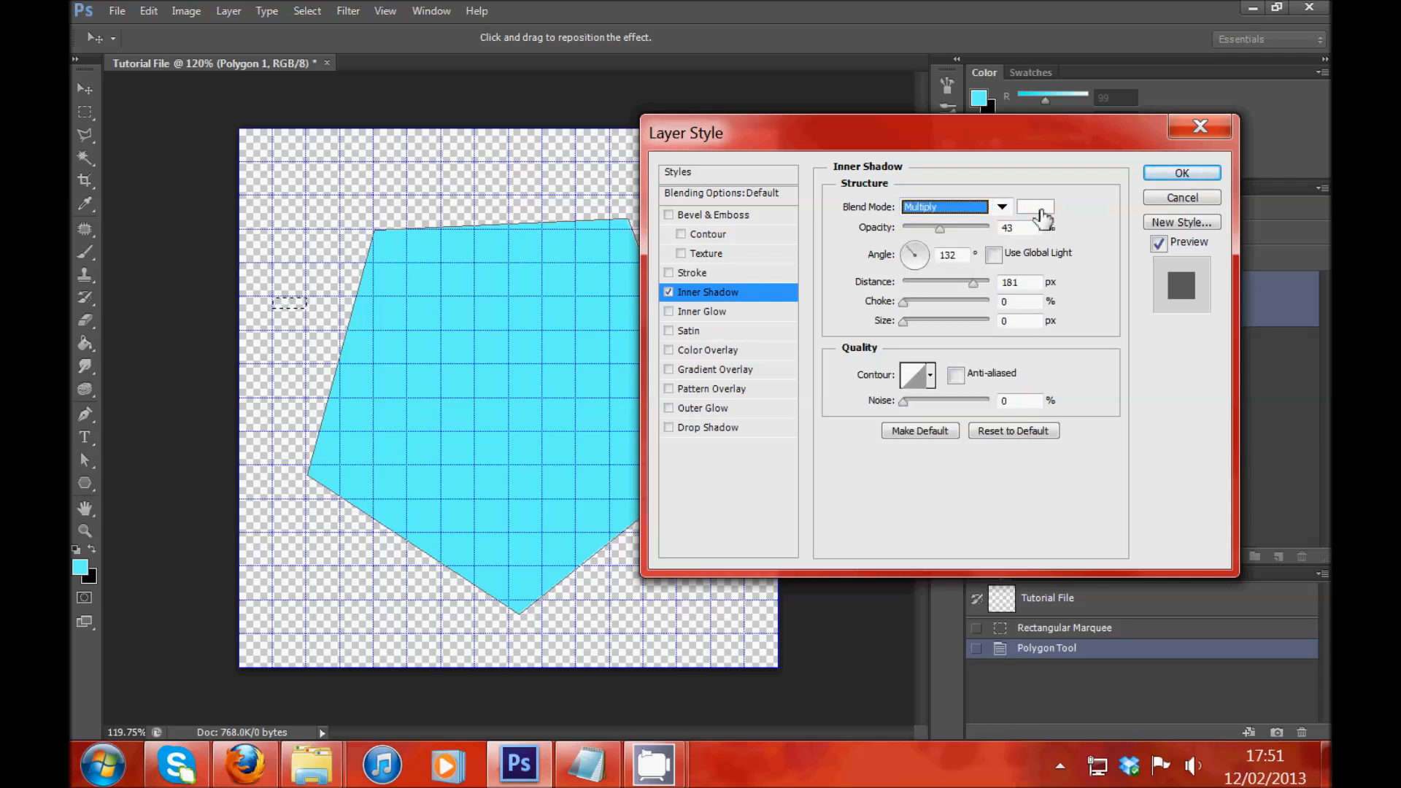
mouse_move(1037, 215)
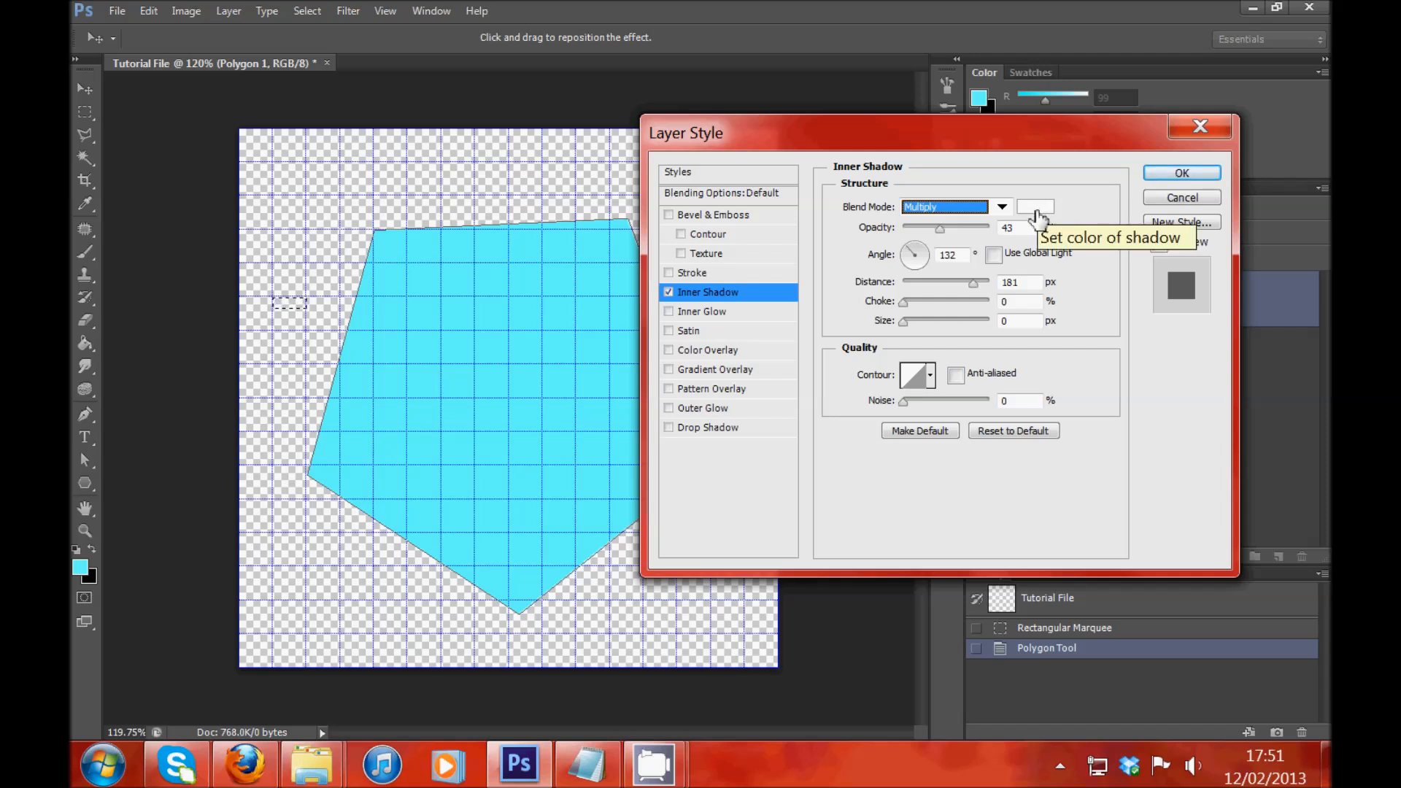
left_click(1035, 207)
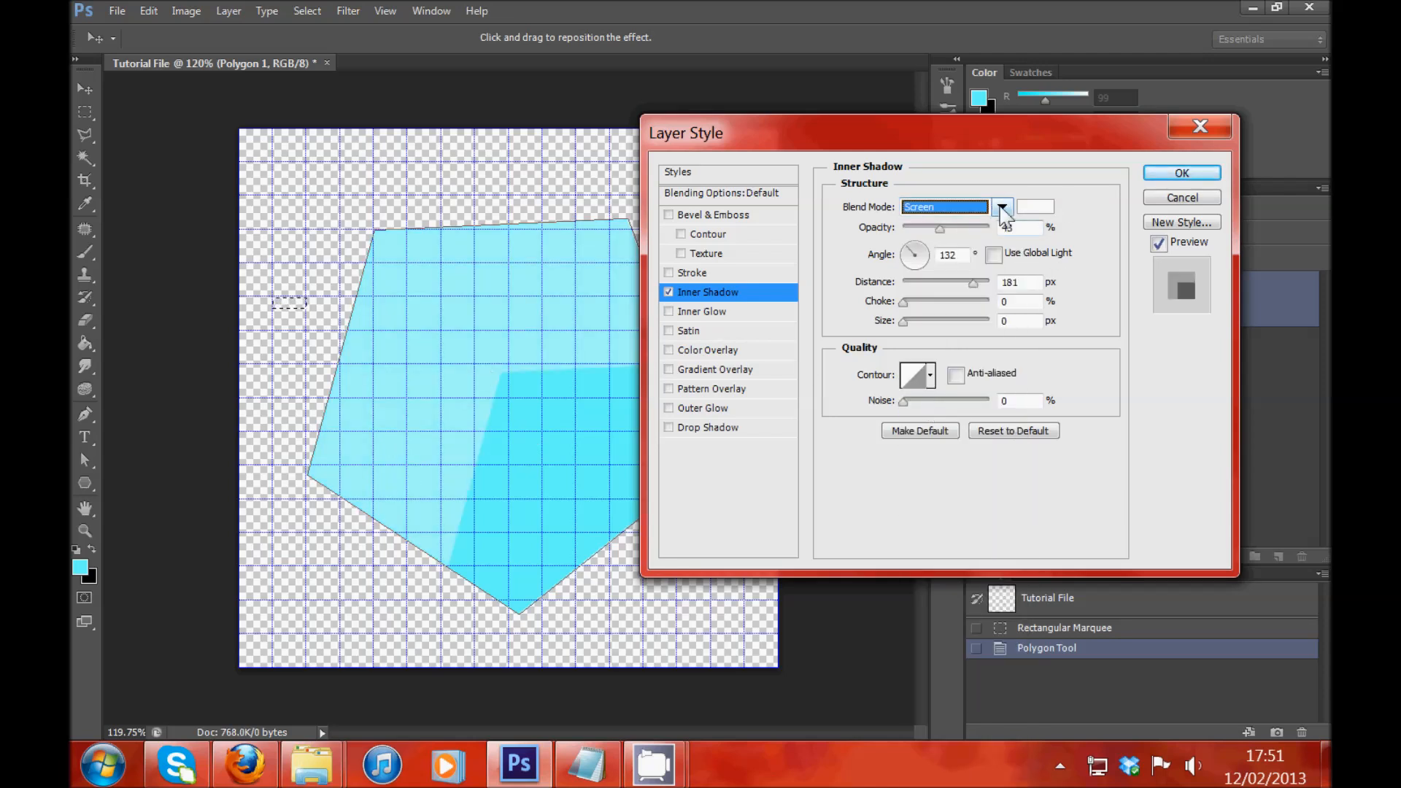
left_click(1000, 206)
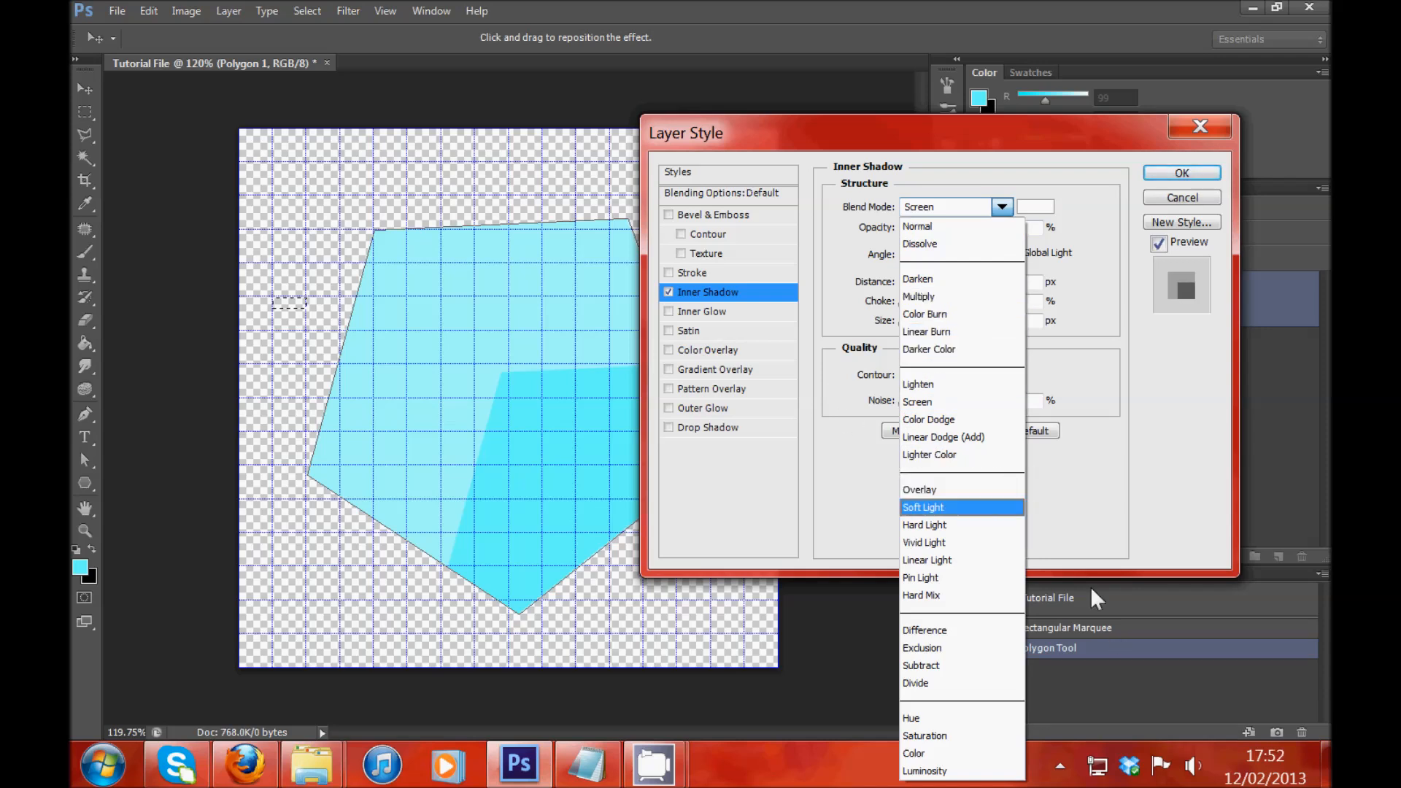
left_click(919, 489)
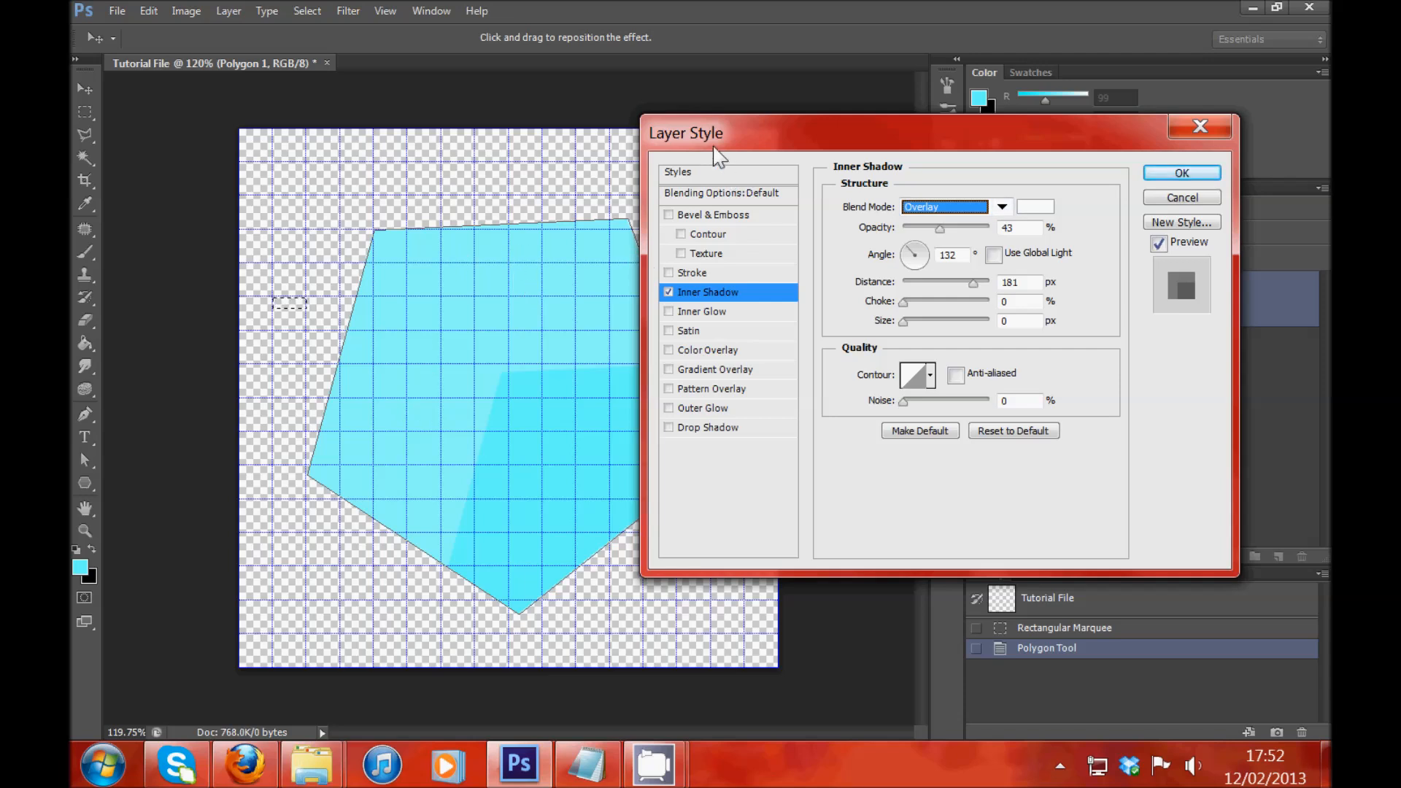
Step: Reposition the dialog, recheck the blend list and bring up Inner Glow settings
left_click_drag(685, 133, 812, 167)
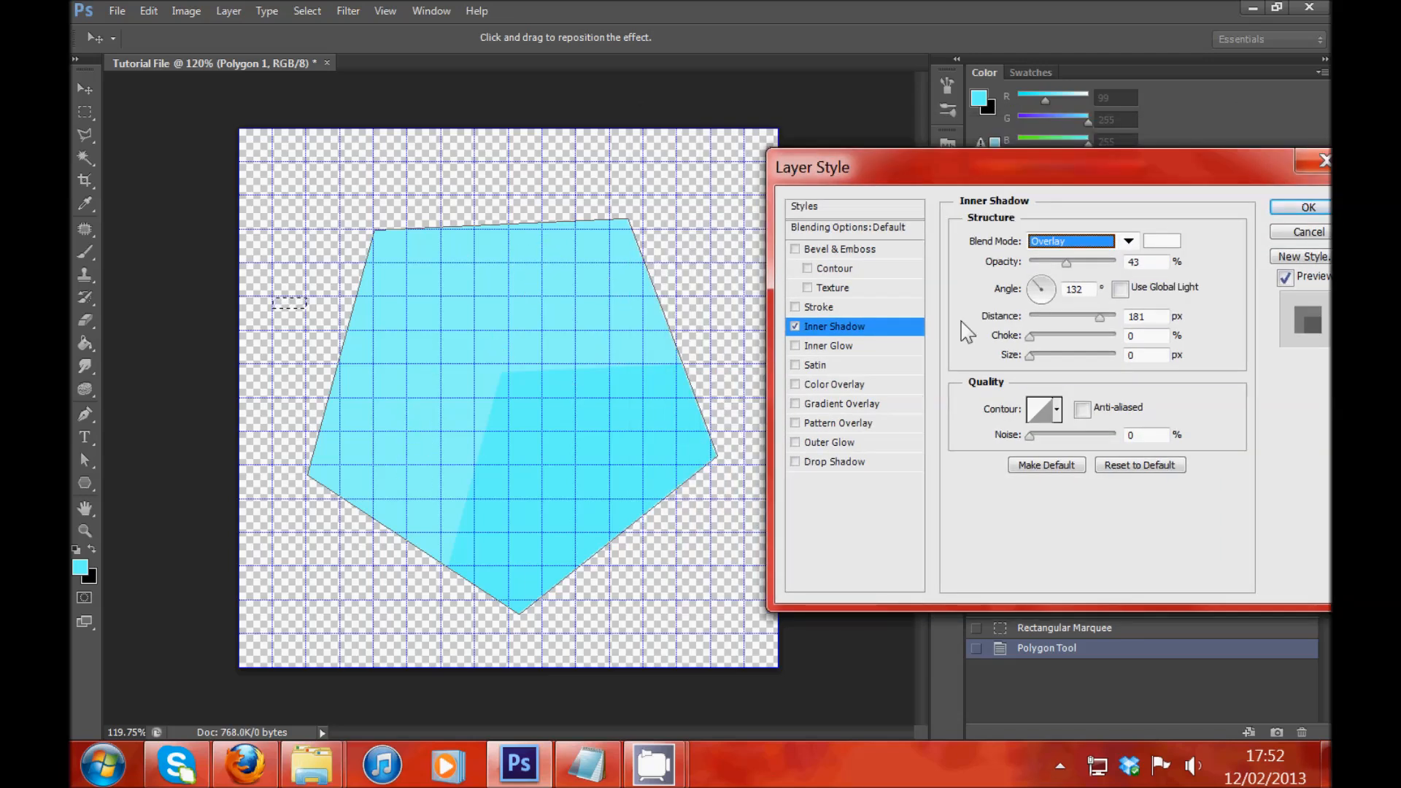
mouse_move(1052, 260)
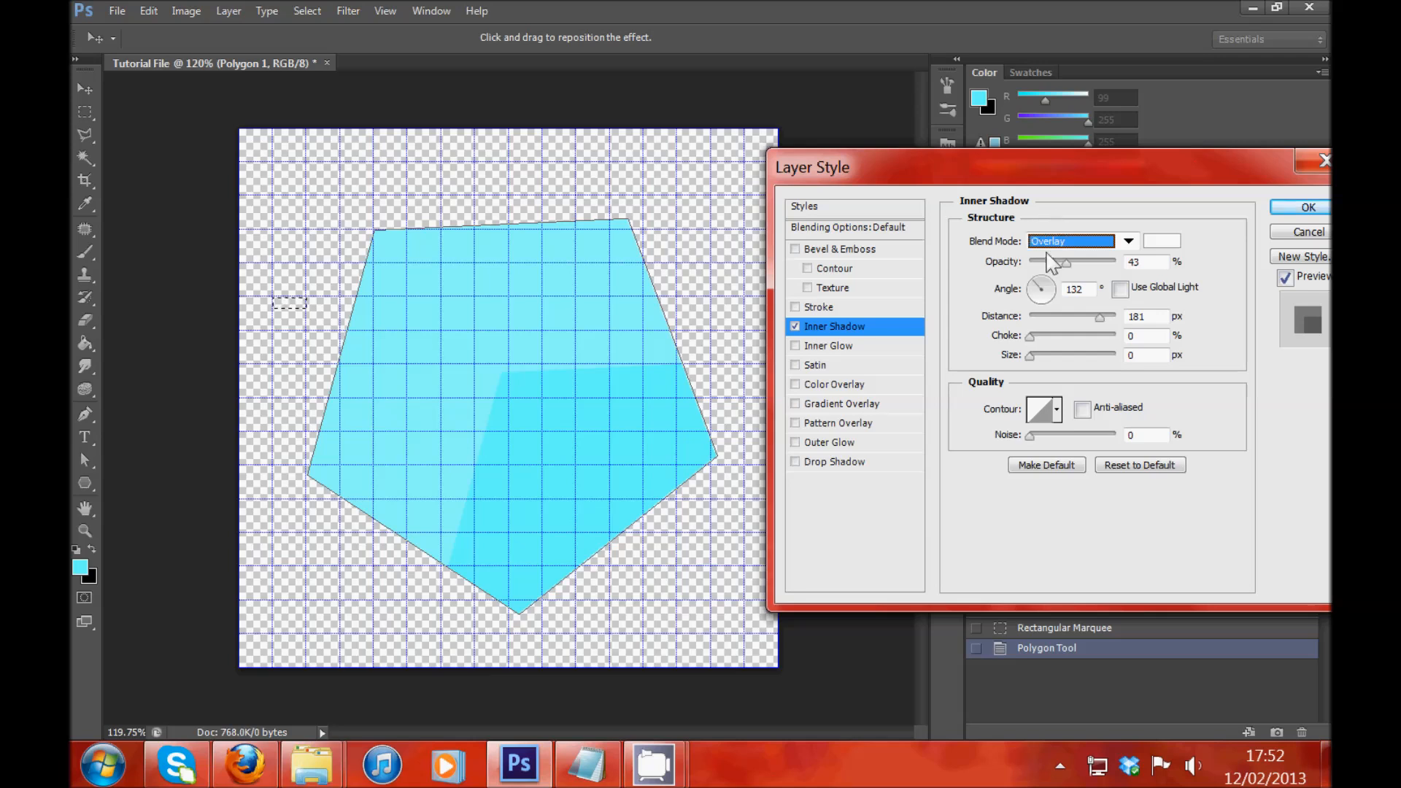
left_click(1071, 240)
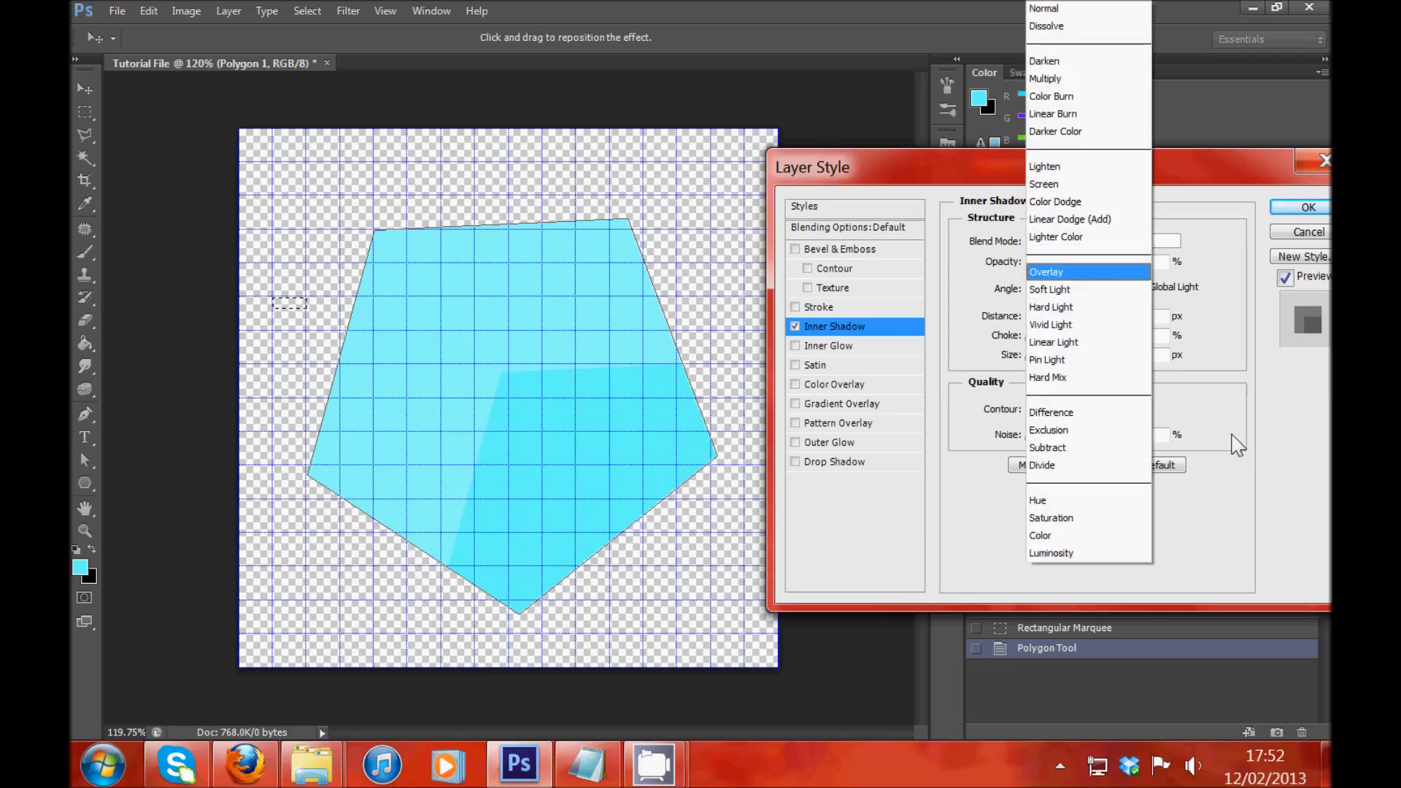
left_click(829, 346)
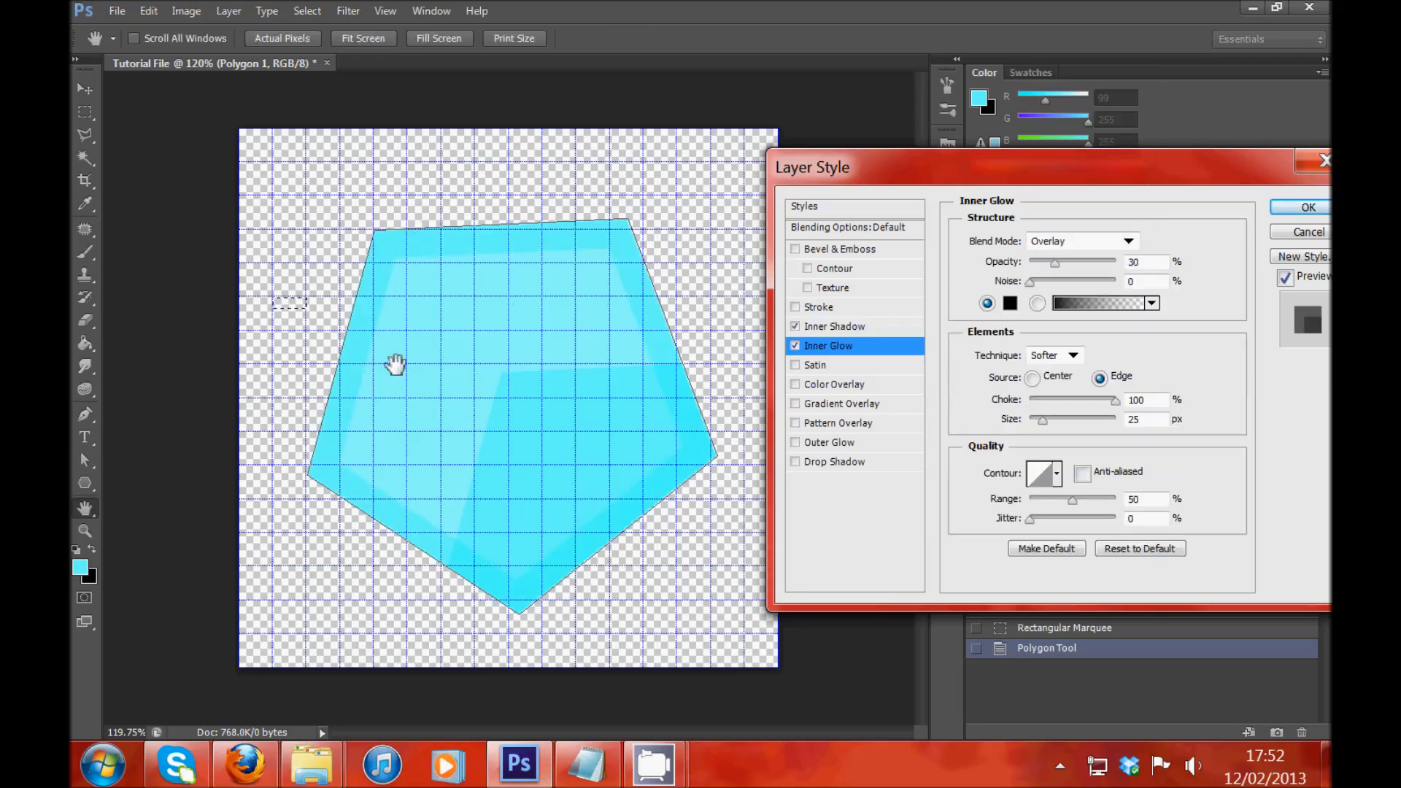
mouse_move(359, 224)
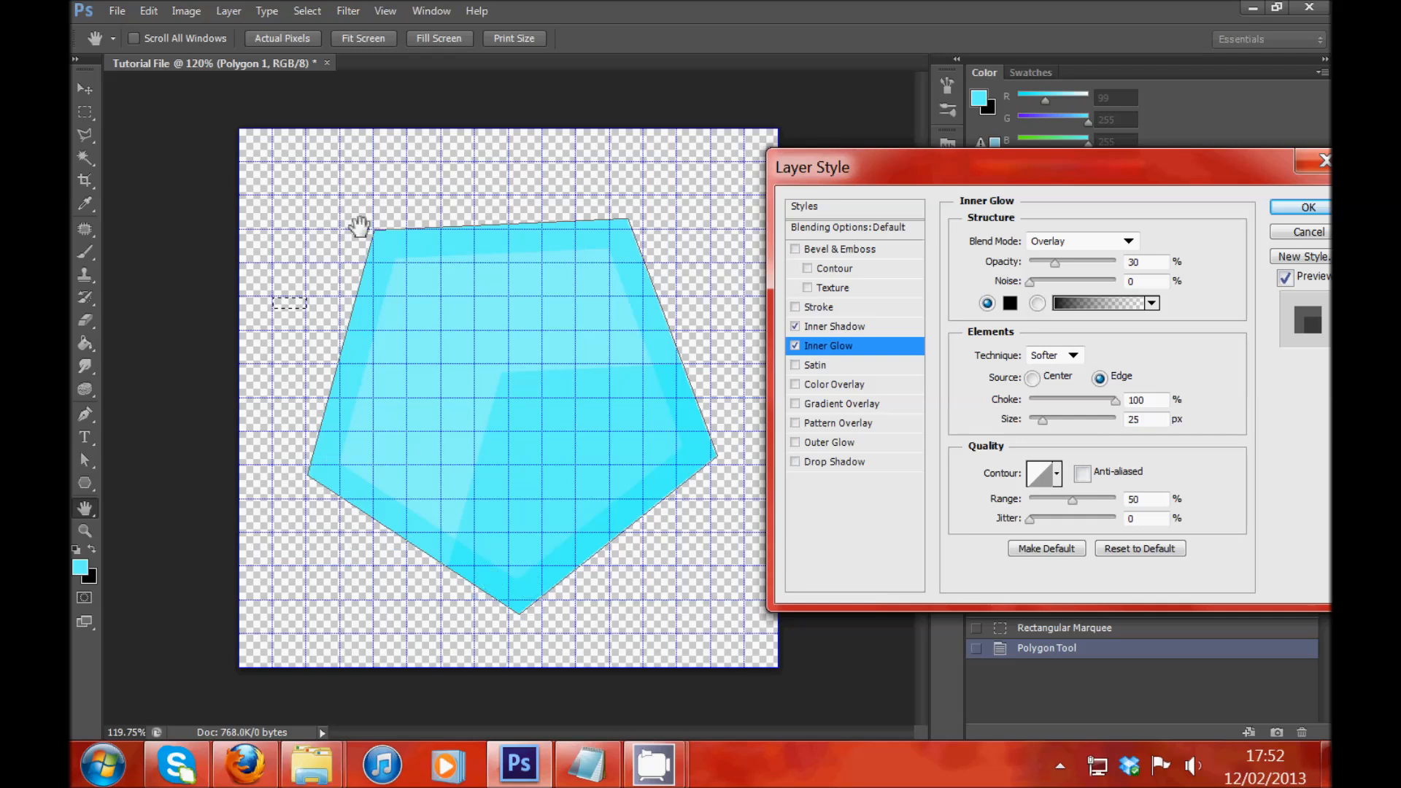
mouse_move(1070, 248)
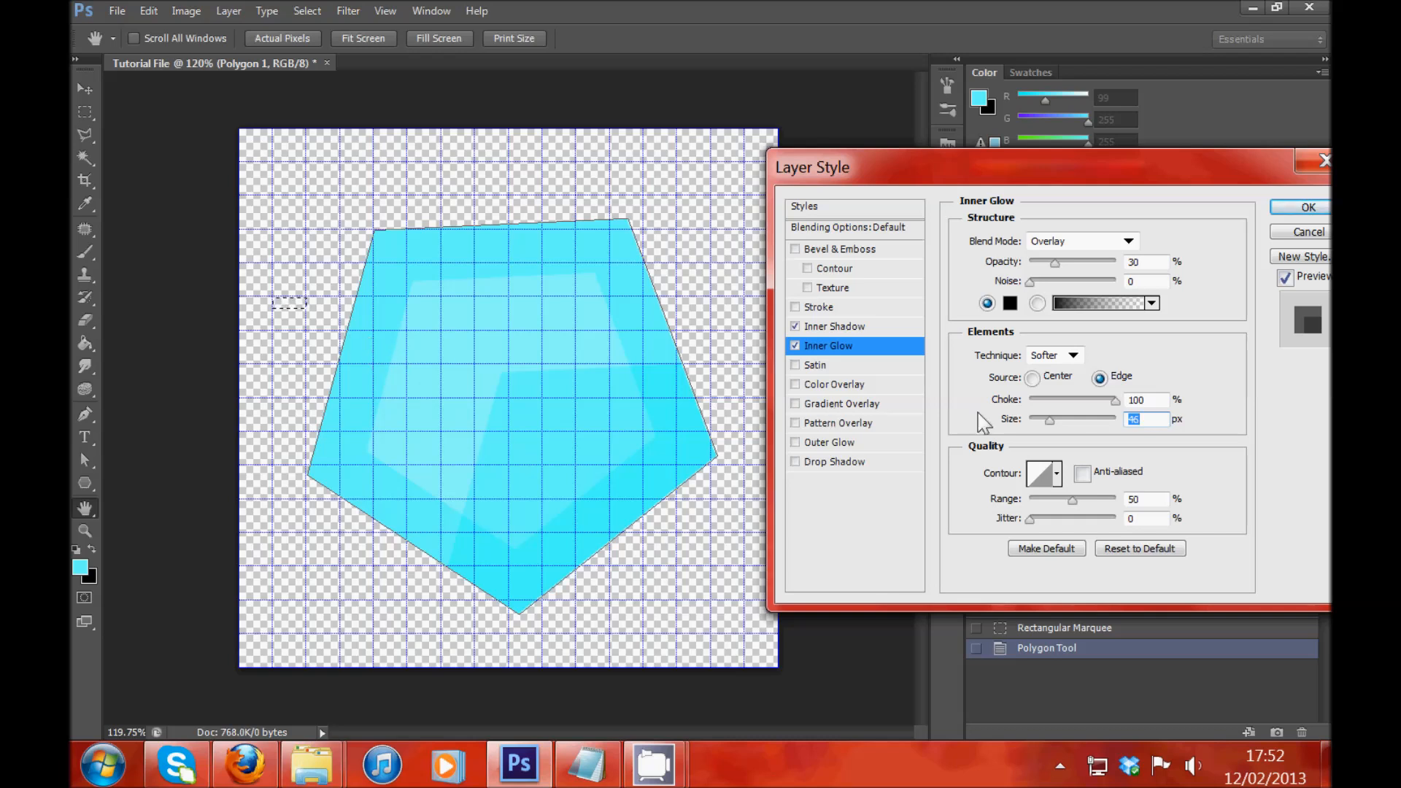
Step: Increase the Inner Glow size so a lighter inner pentagon forms
left_click_drag(1050, 420, 1042, 420)
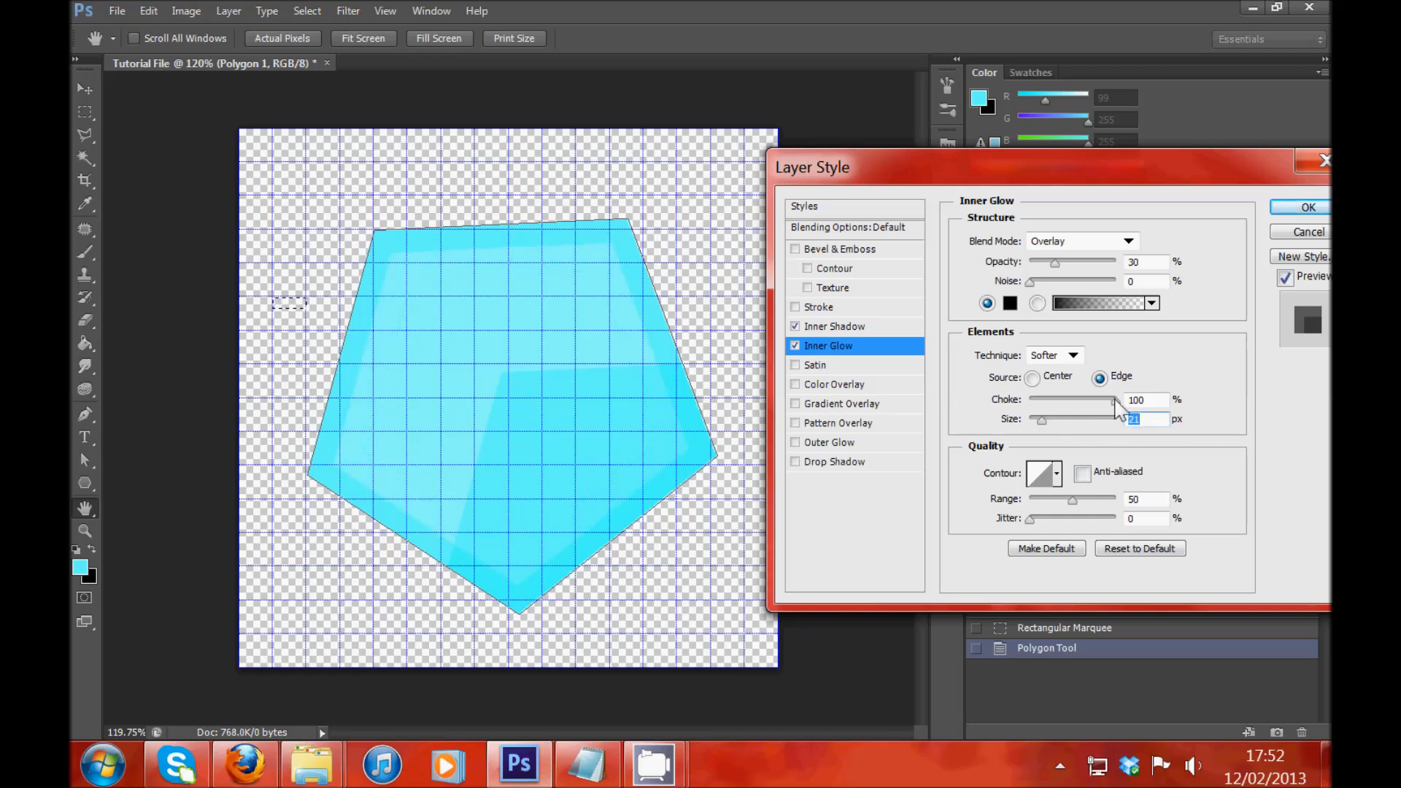
left_click(1146, 399)
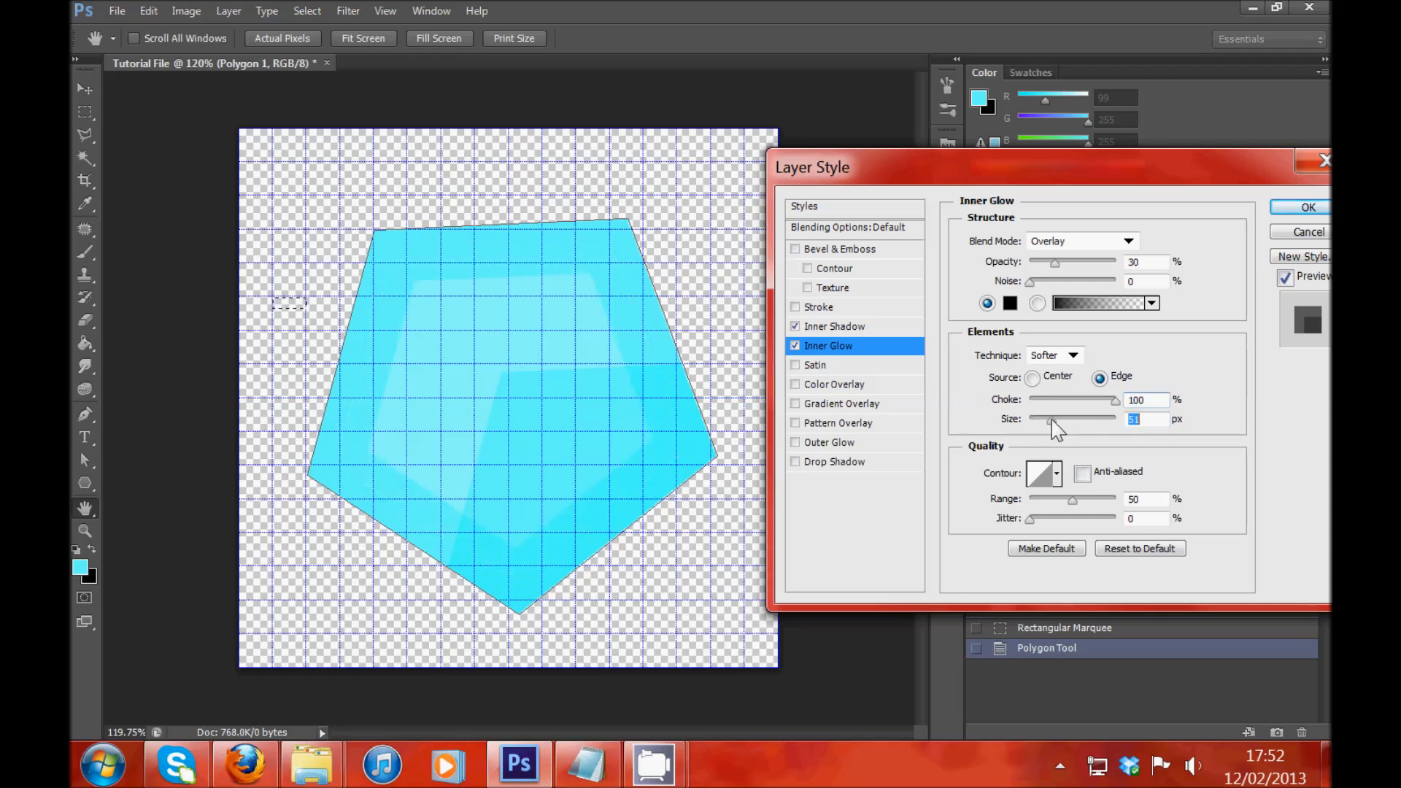
left_click(834, 326)
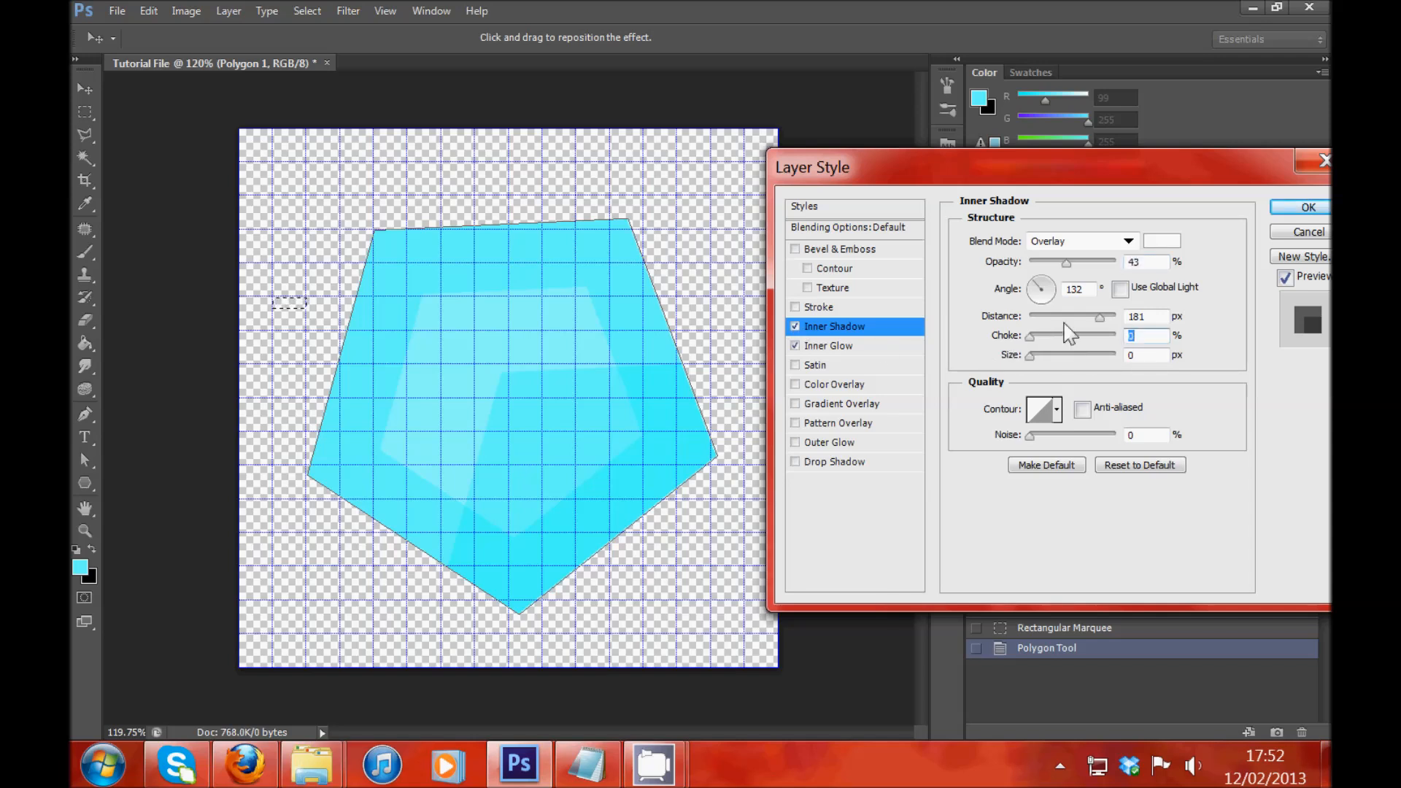
Step: Set inner shadow size to 0, distance to 93 px, and raise its opacity
left_click_drag(1030, 355, 1077, 354)
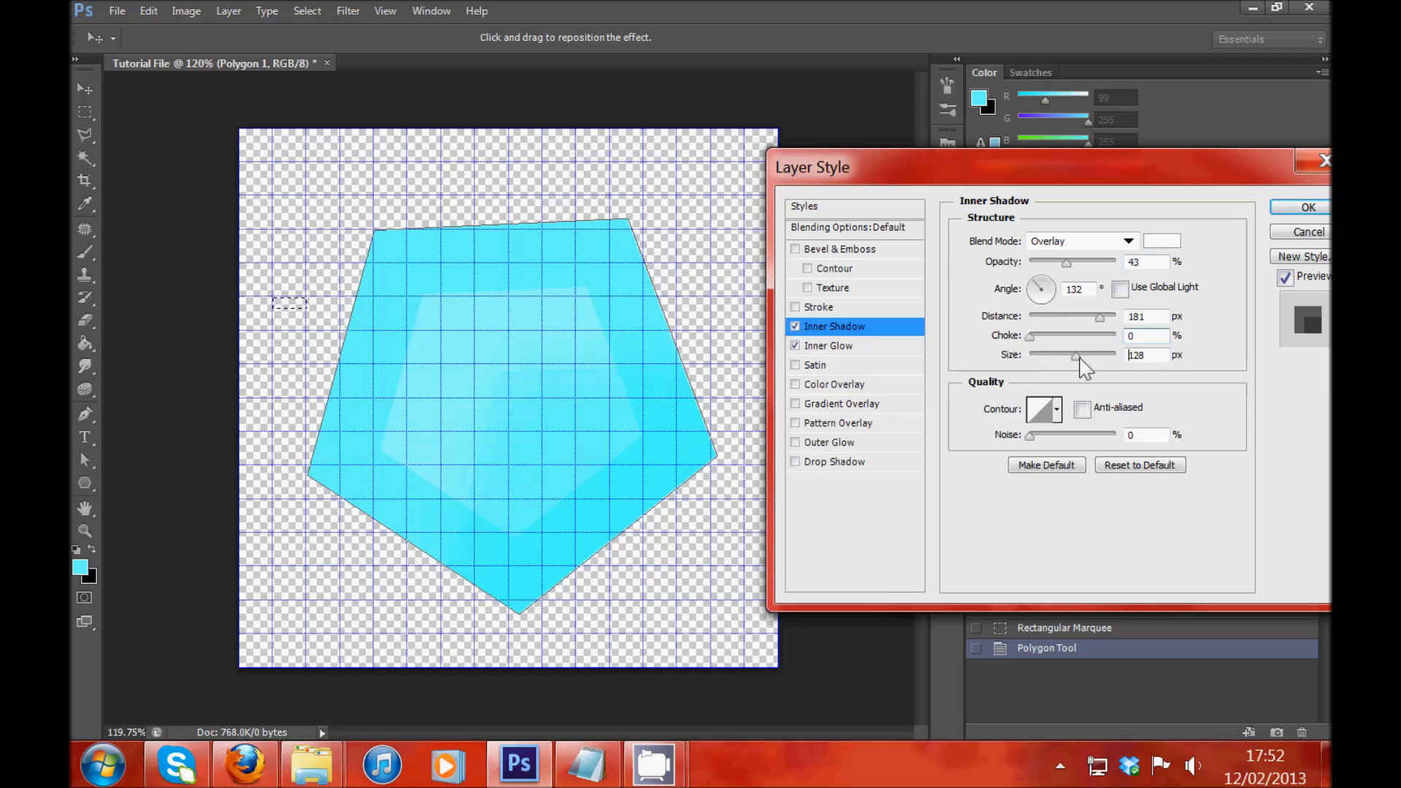
left_click_drag(1077, 354, 1030, 354)
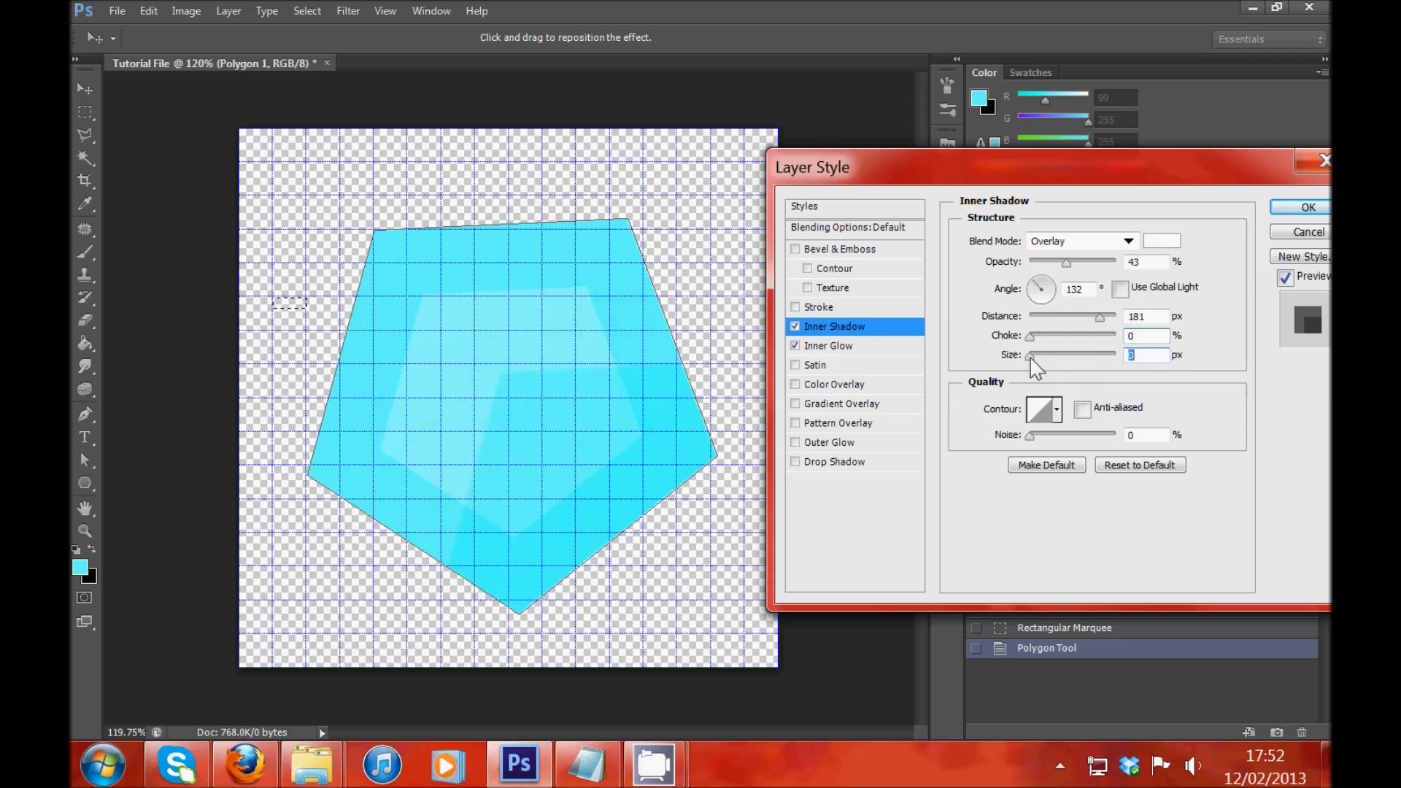
mouse_move(1059, 259)
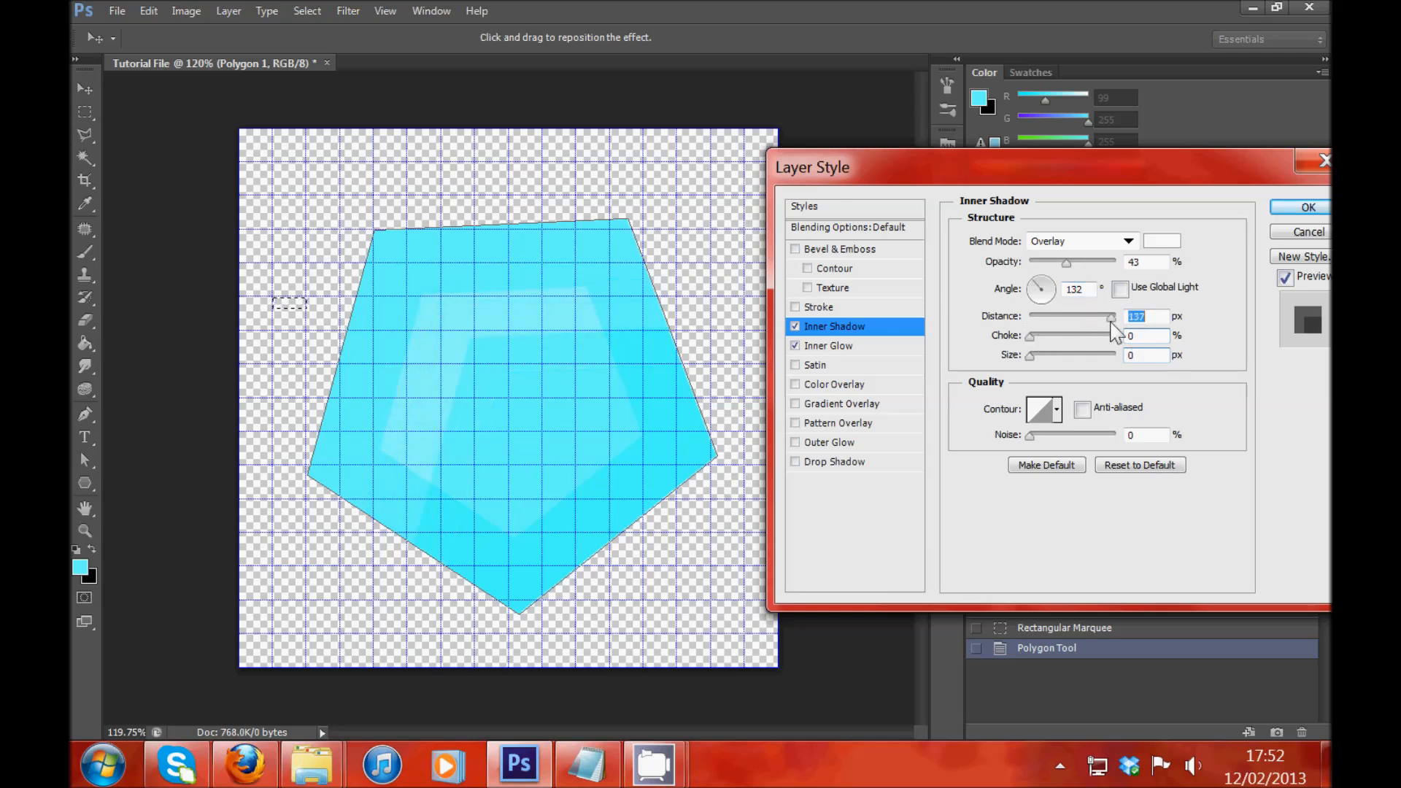
left_click_drag(1110, 316, 1088, 316)
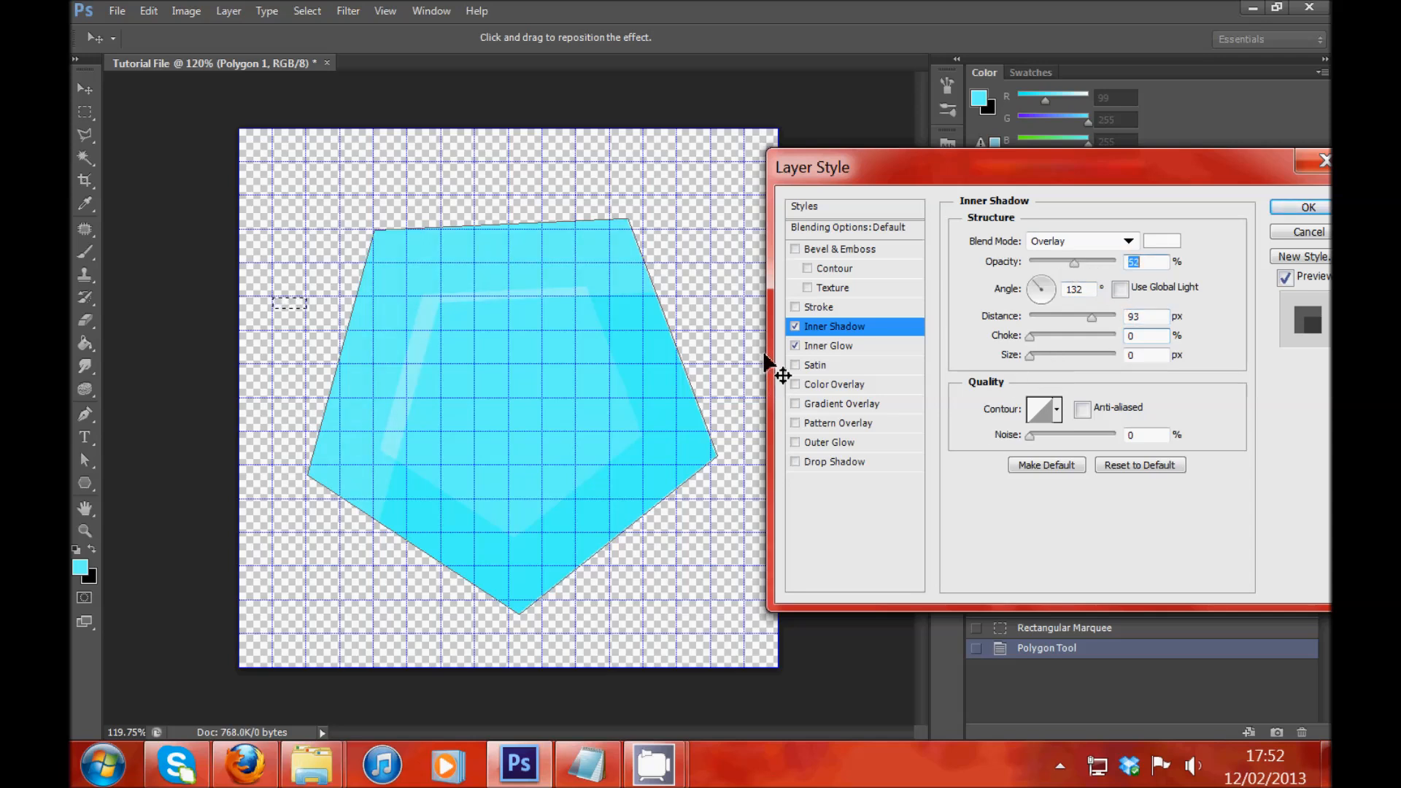
left_click(828, 346)
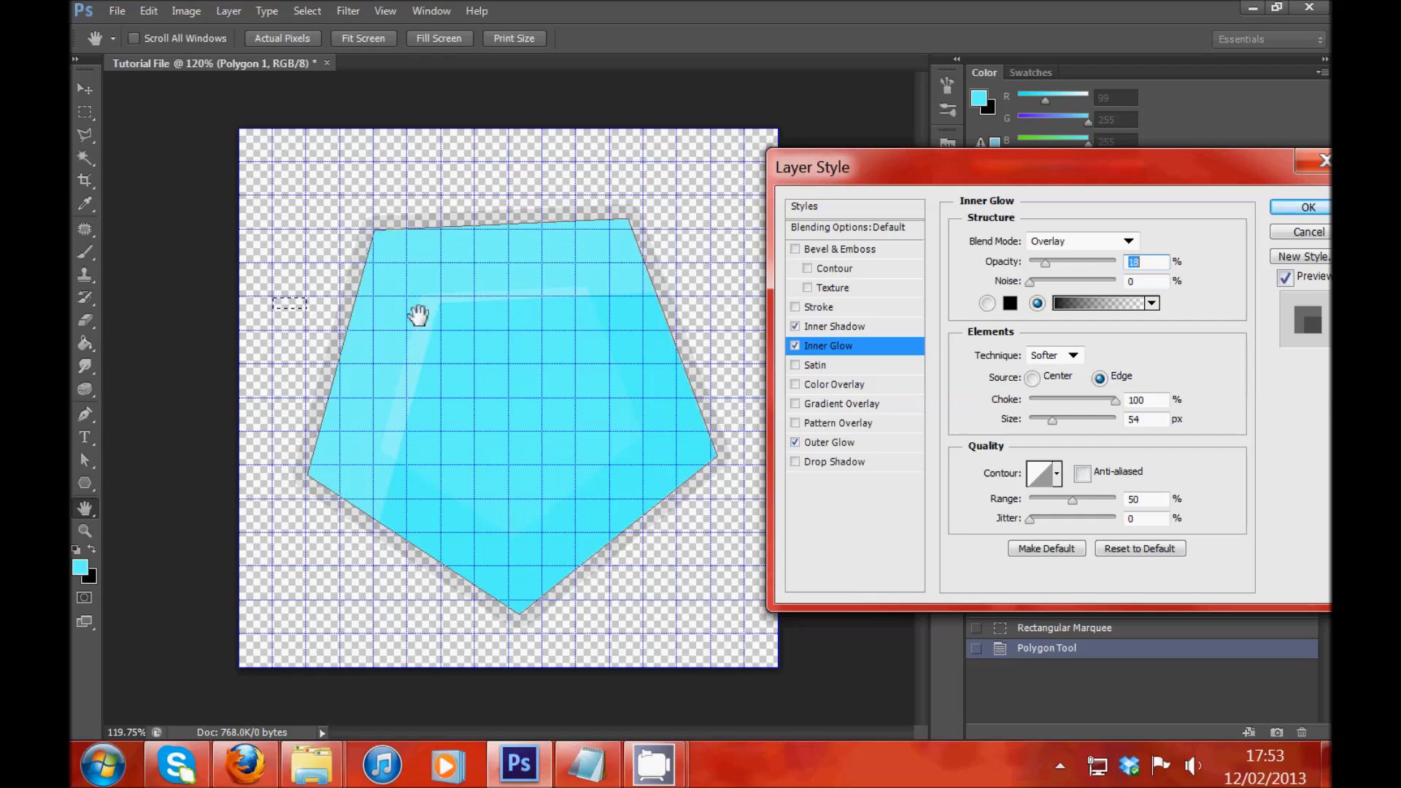
mouse_move(880, 425)
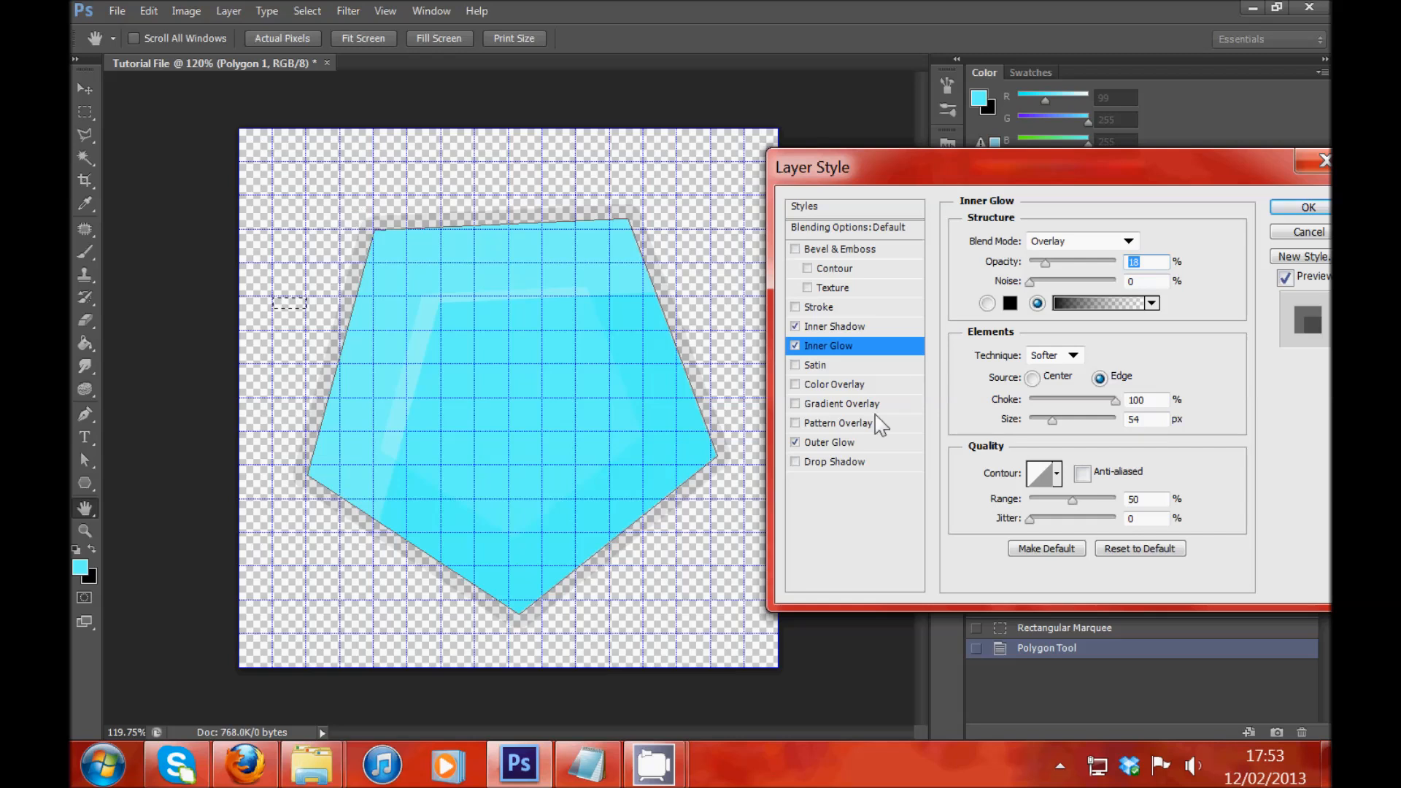
Step: Enable Drop Shadow and Satin effects on the pentagon
left_click(835, 461)
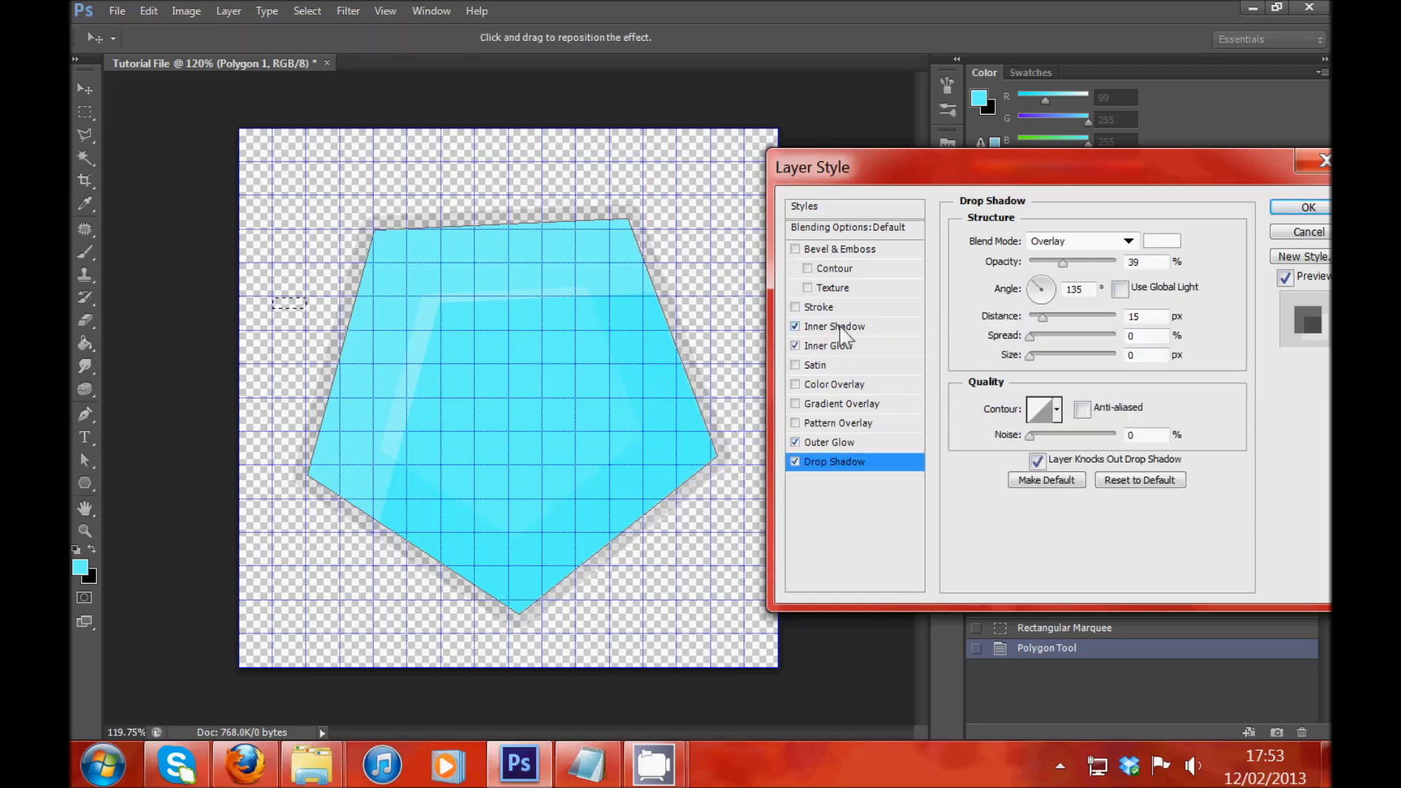
mouse_move(831, 523)
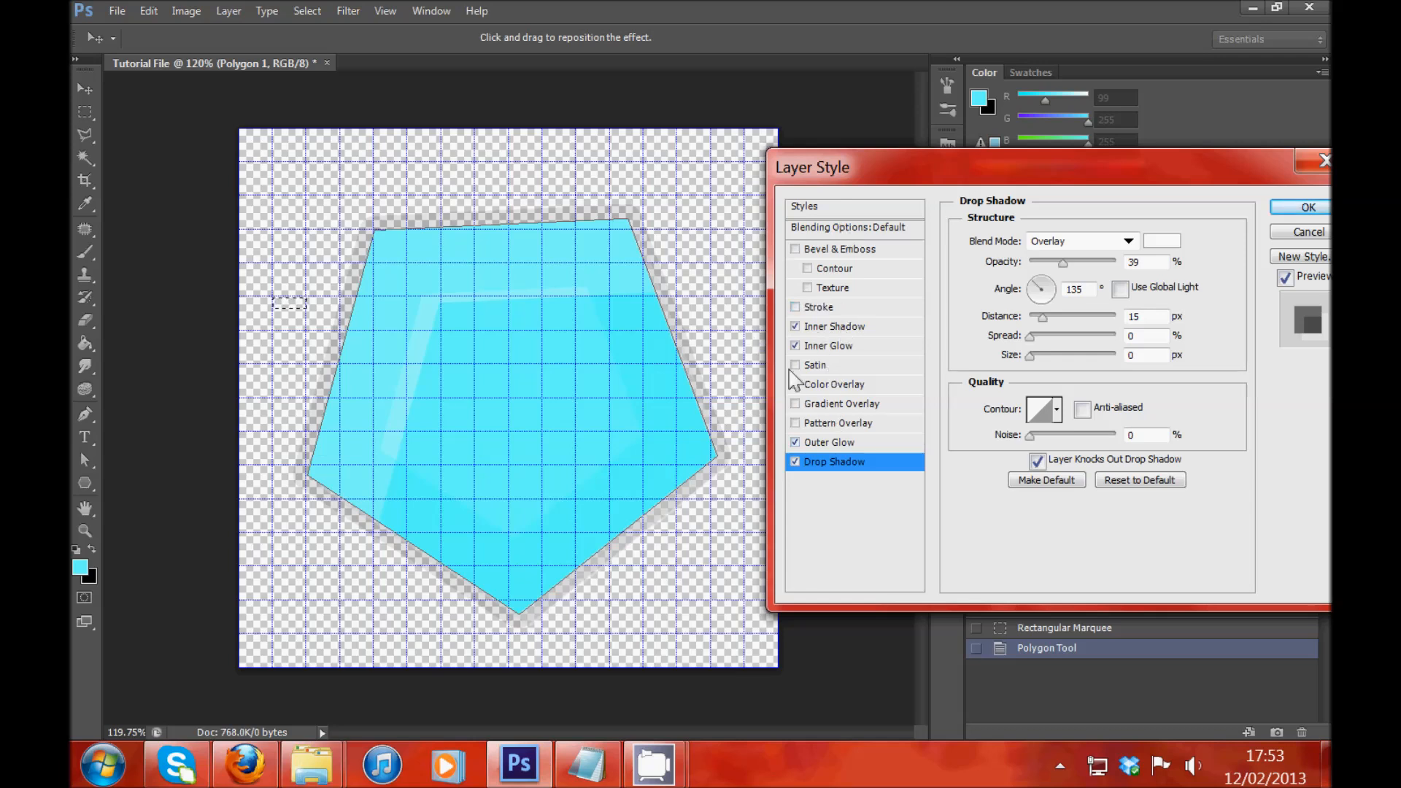
left_click(814, 365)
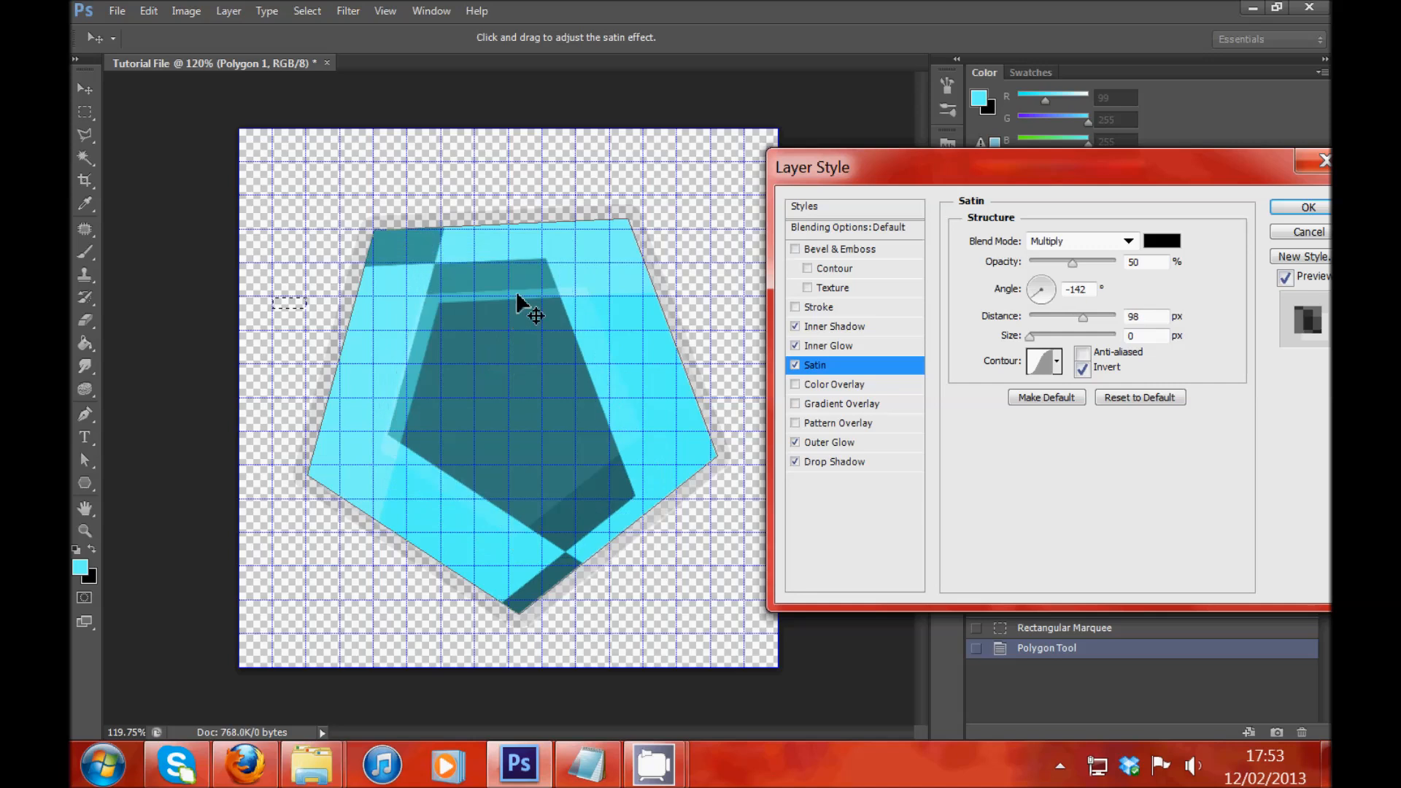
Step: Drag the satin shading across the pentagon, then switch Satin off
left_click_drag(522, 304, 554, 295)
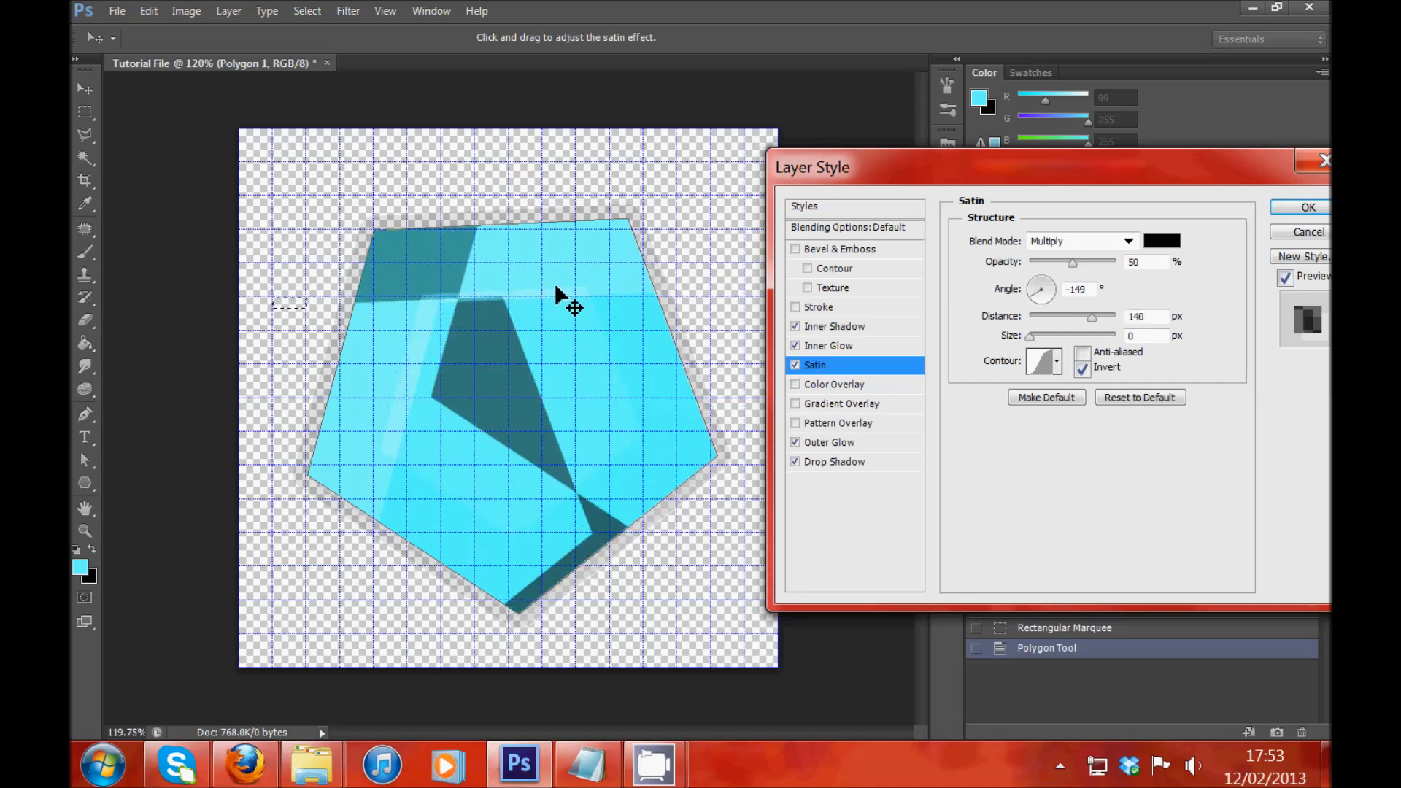
left_click_drag(573, 307, 598, 322)
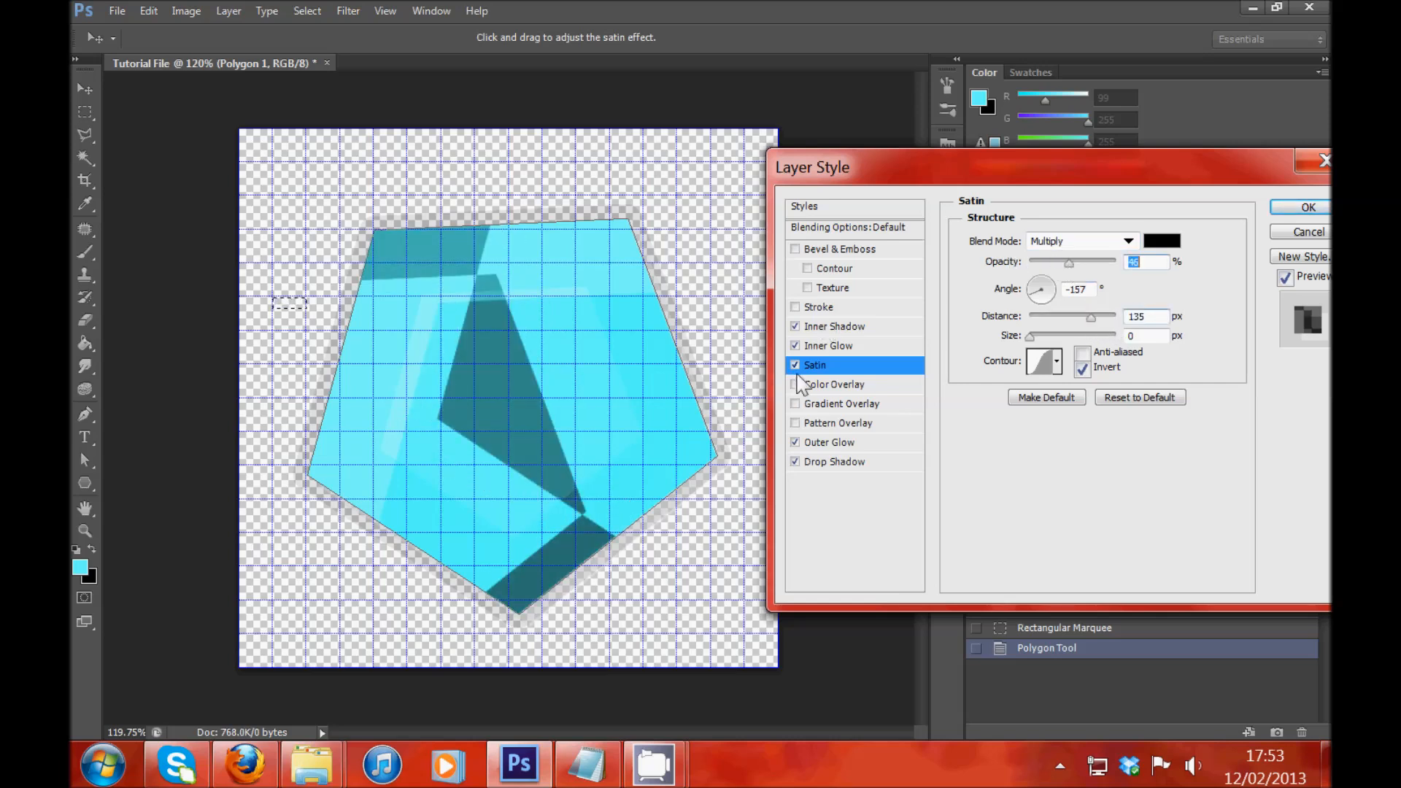
left_click(795, 364)
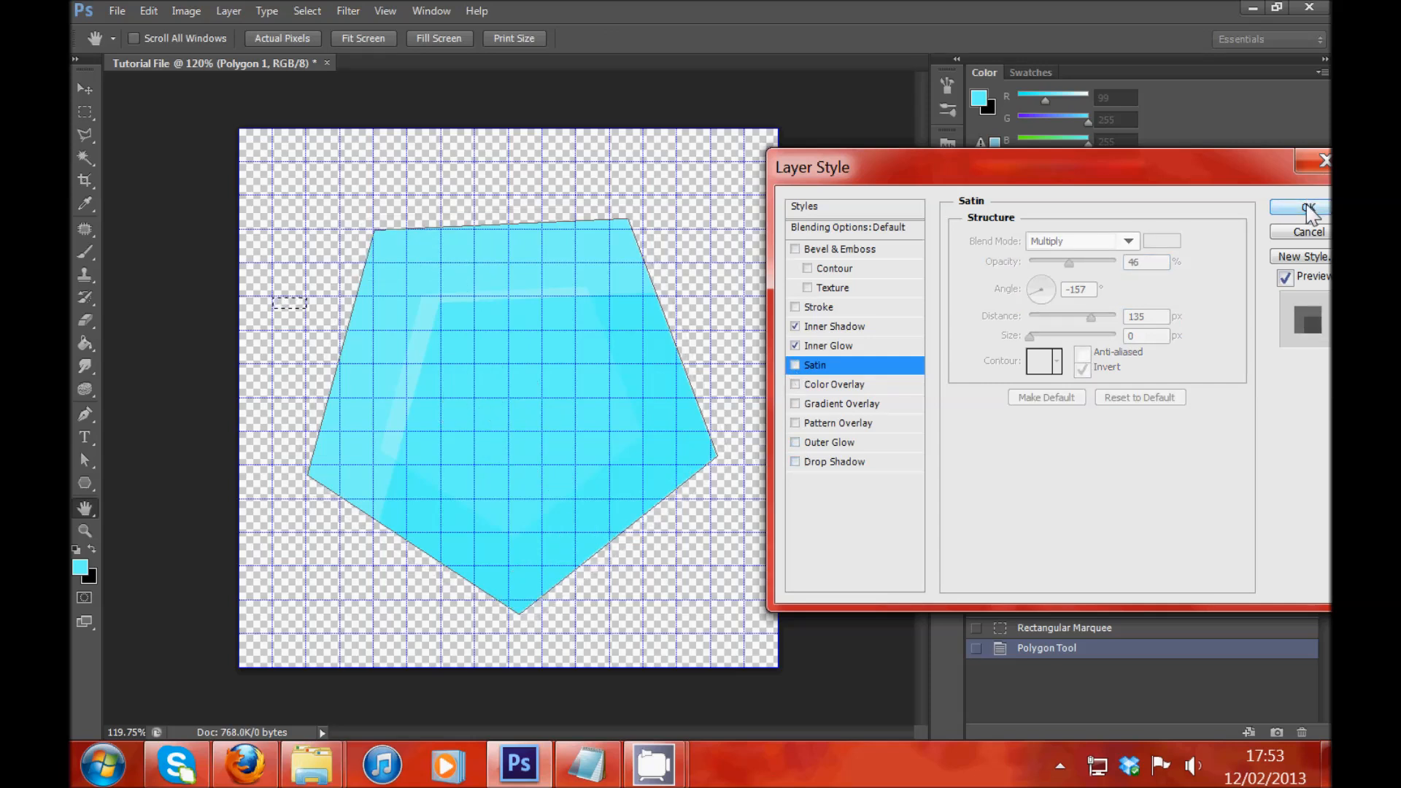
Step: Confirm the Layer Style dialog, leaving Polygon 1 with Inner Shadow and Inner Glow
left_click(1304, 208)
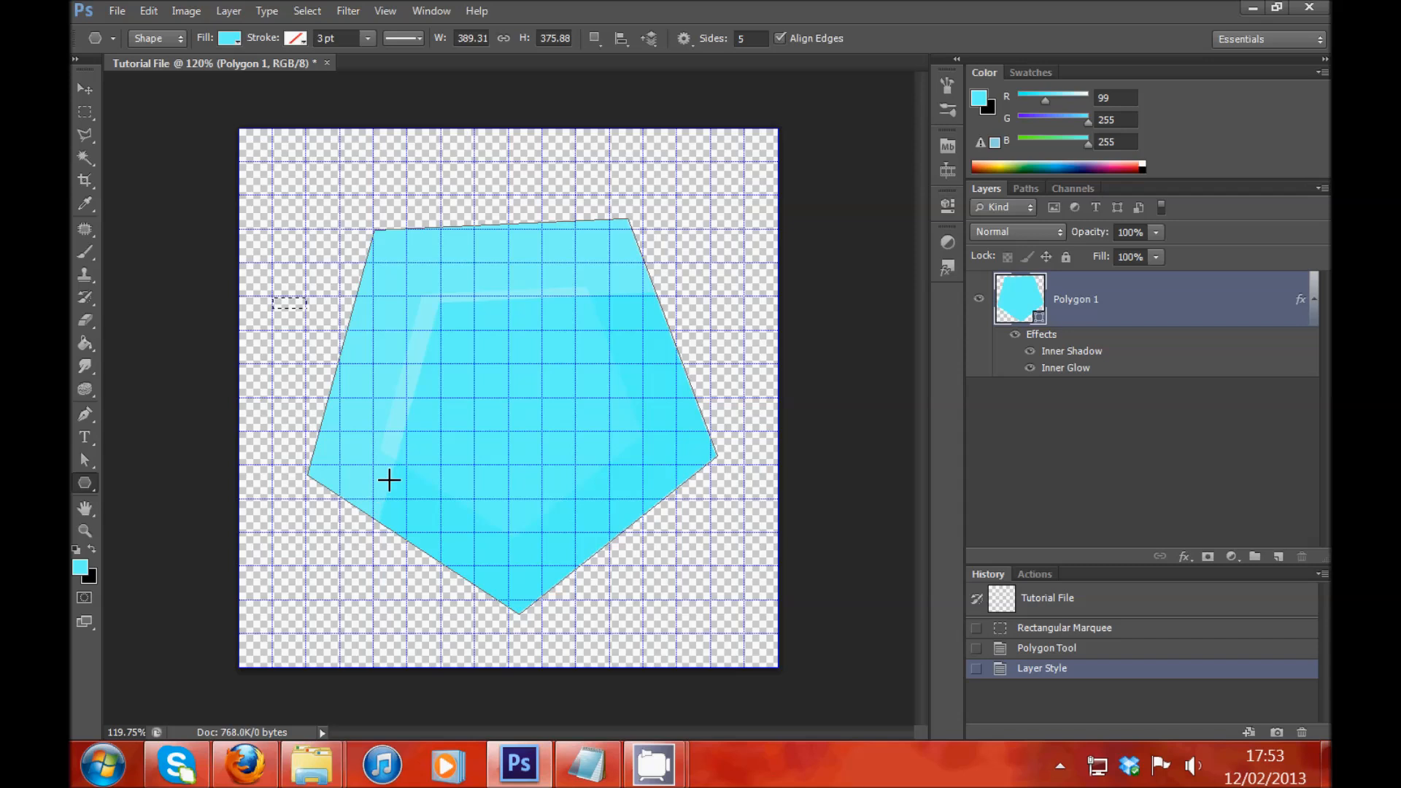
mouse_move(389, 458)
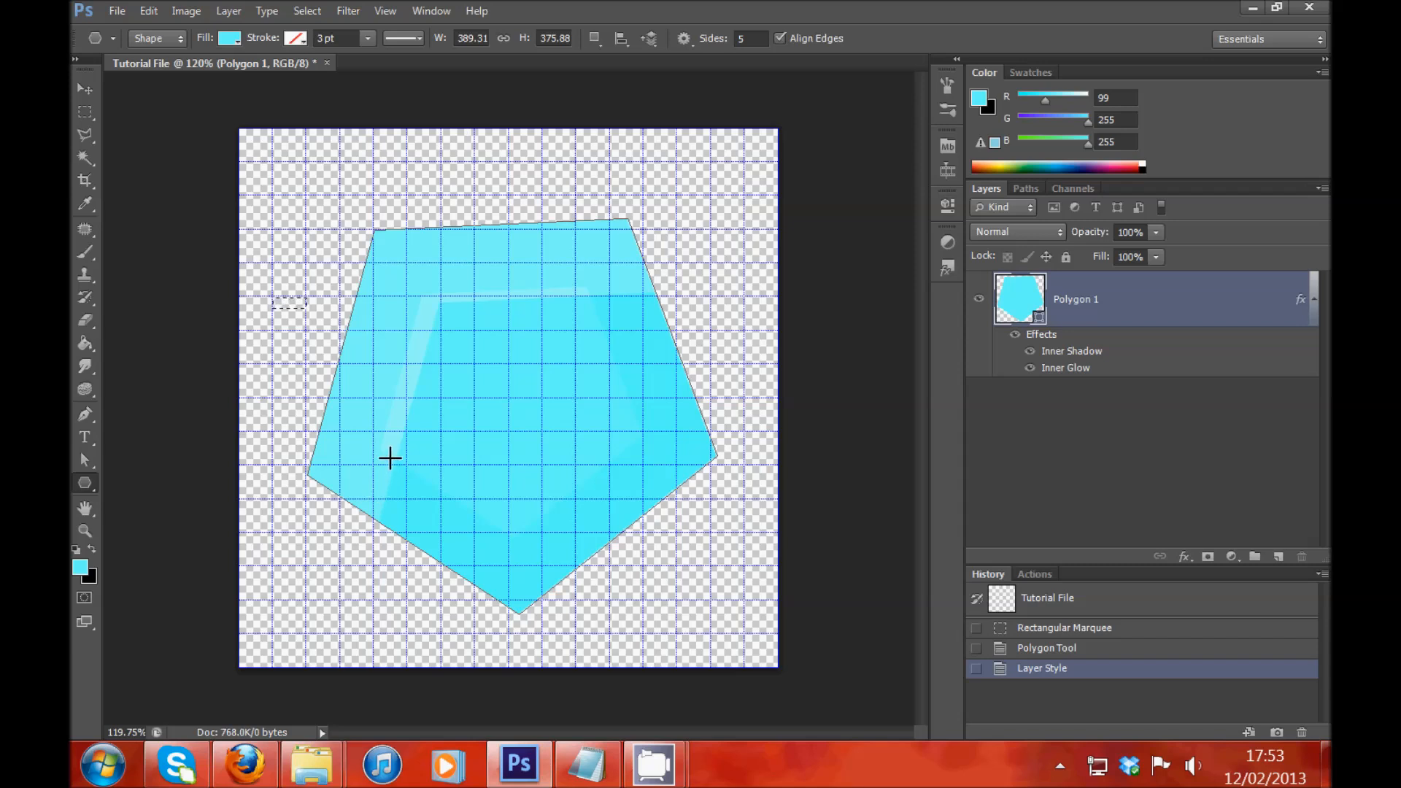
mouse_move(609, 487)
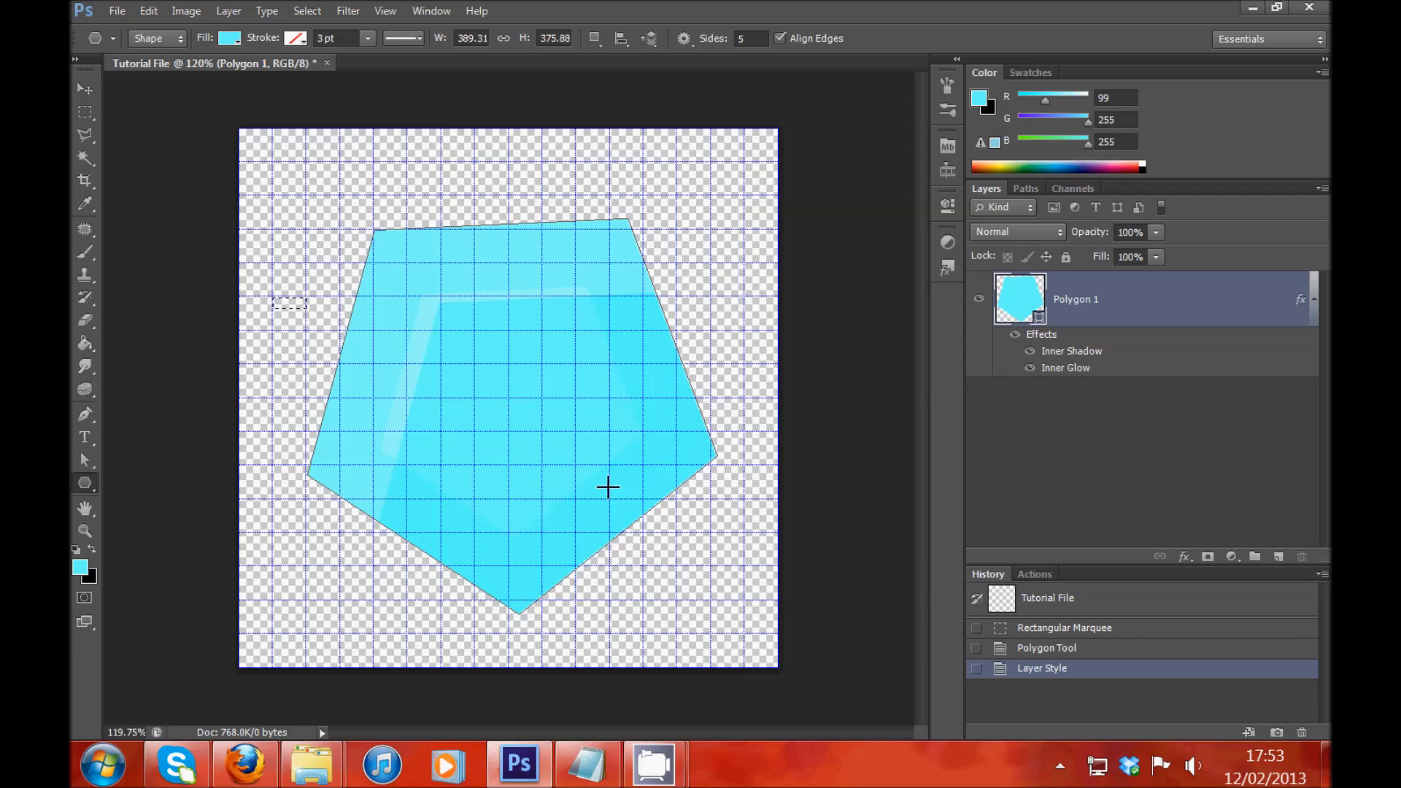